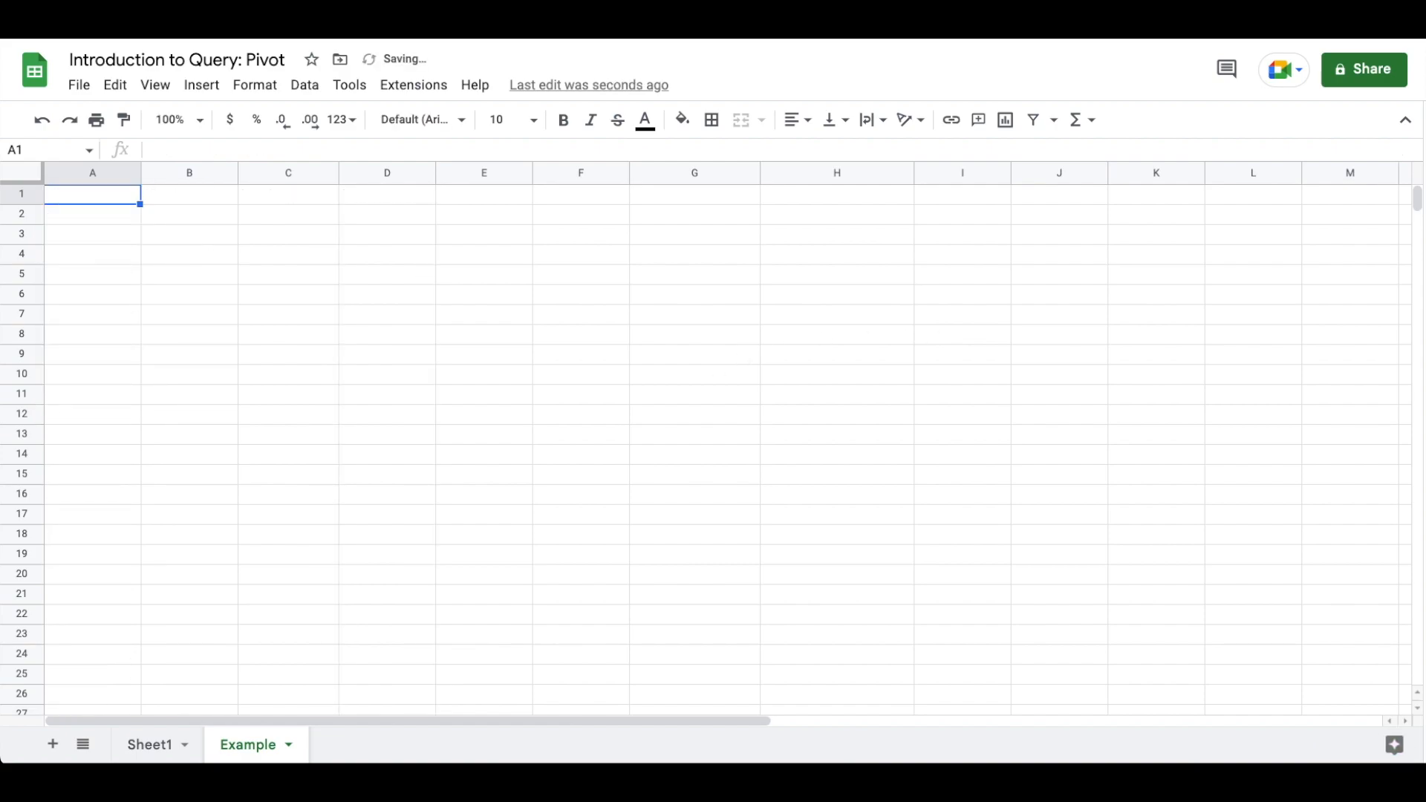
# Show Sheet1 with the raw country, name, month, inventory, revenue and program data
pyautogui.click(151, 745)
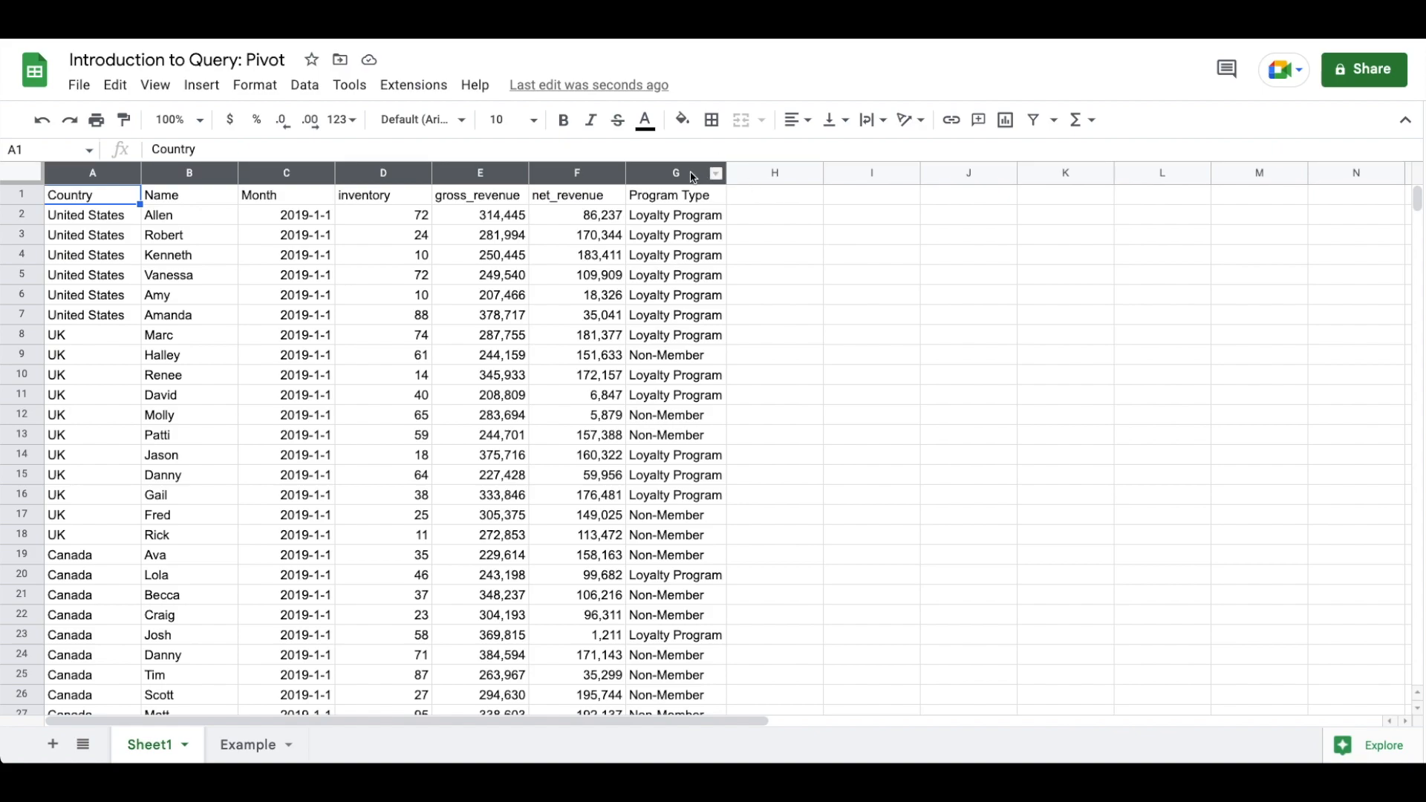
pyautogui.moveTo(705, 195)
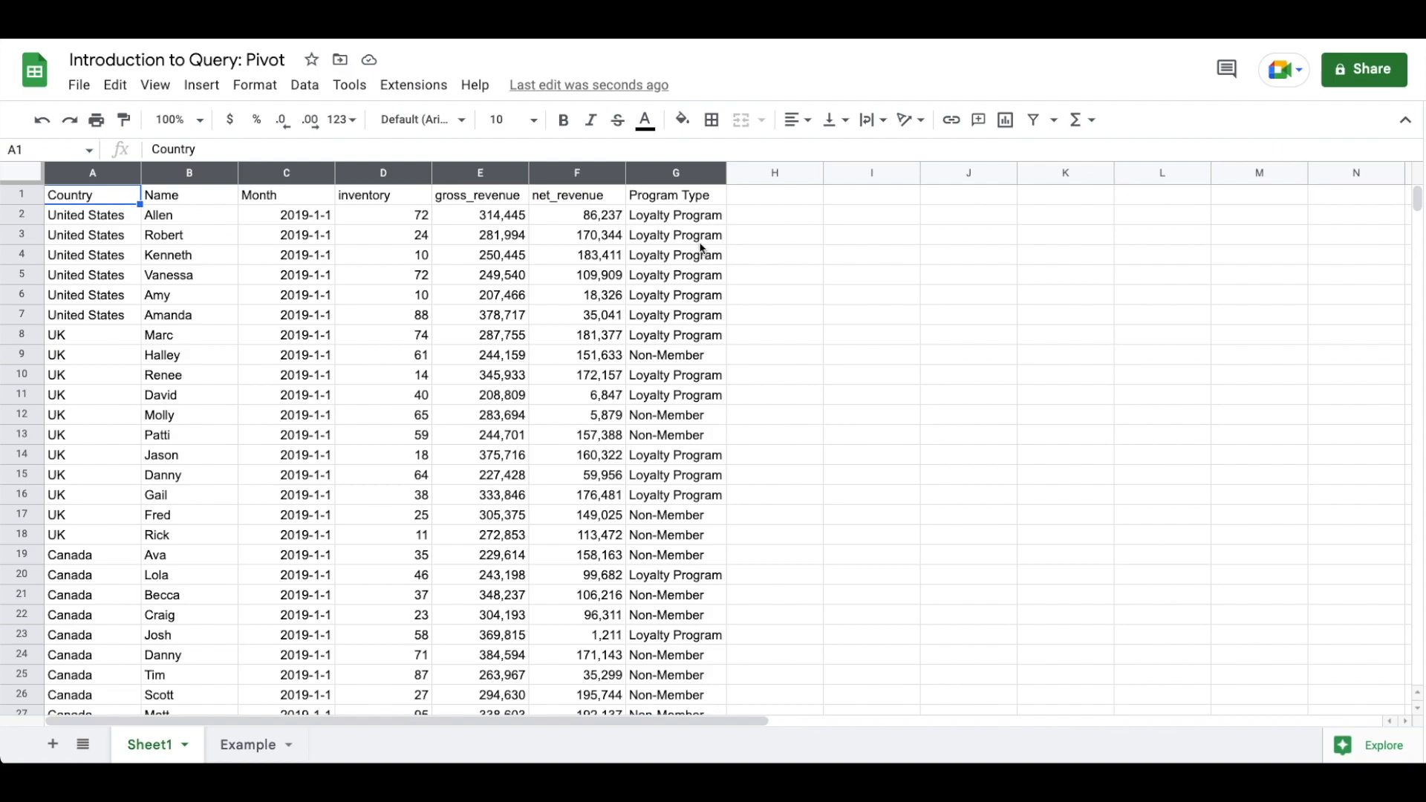
pyautogui.moveTo(307, 315)
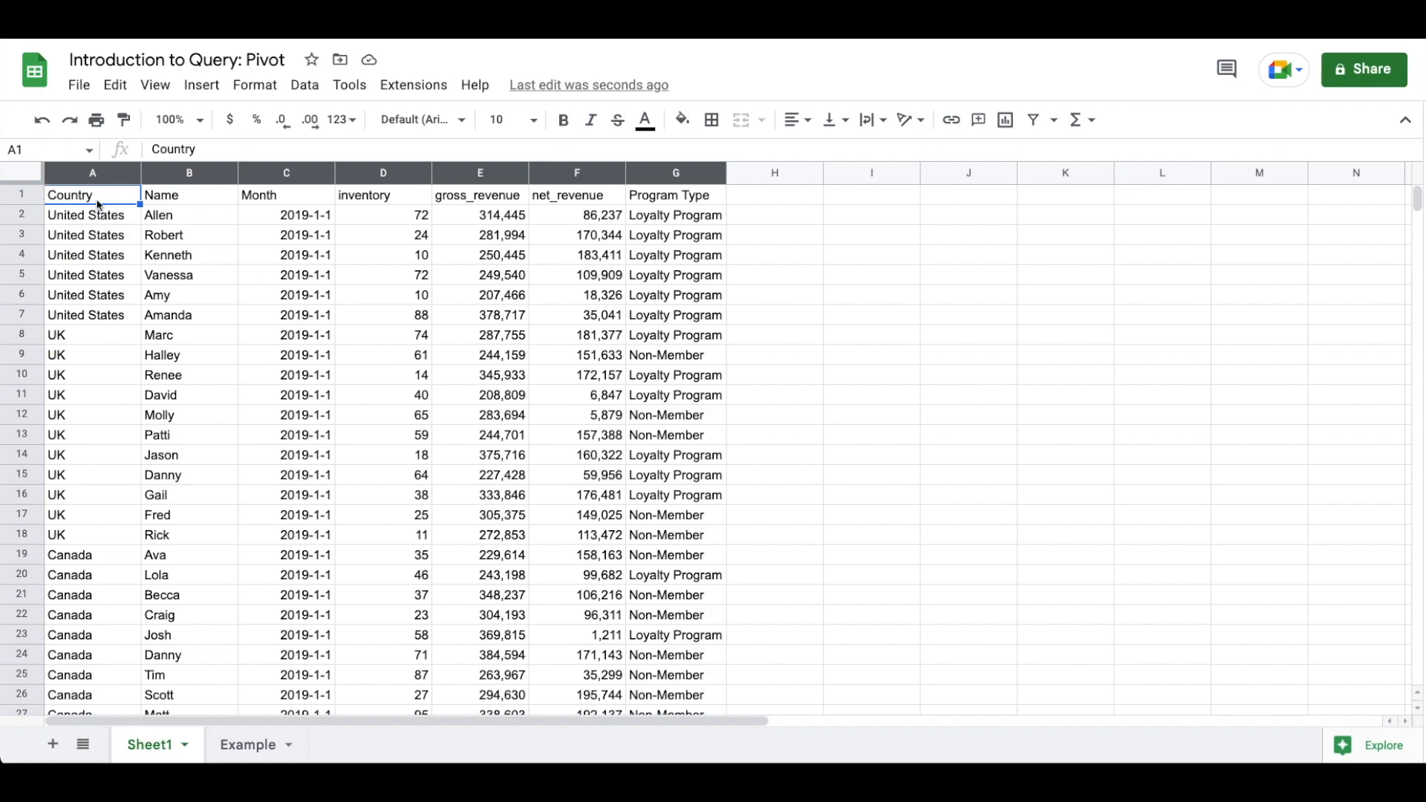
pyautogui.moveTo(403, 281)
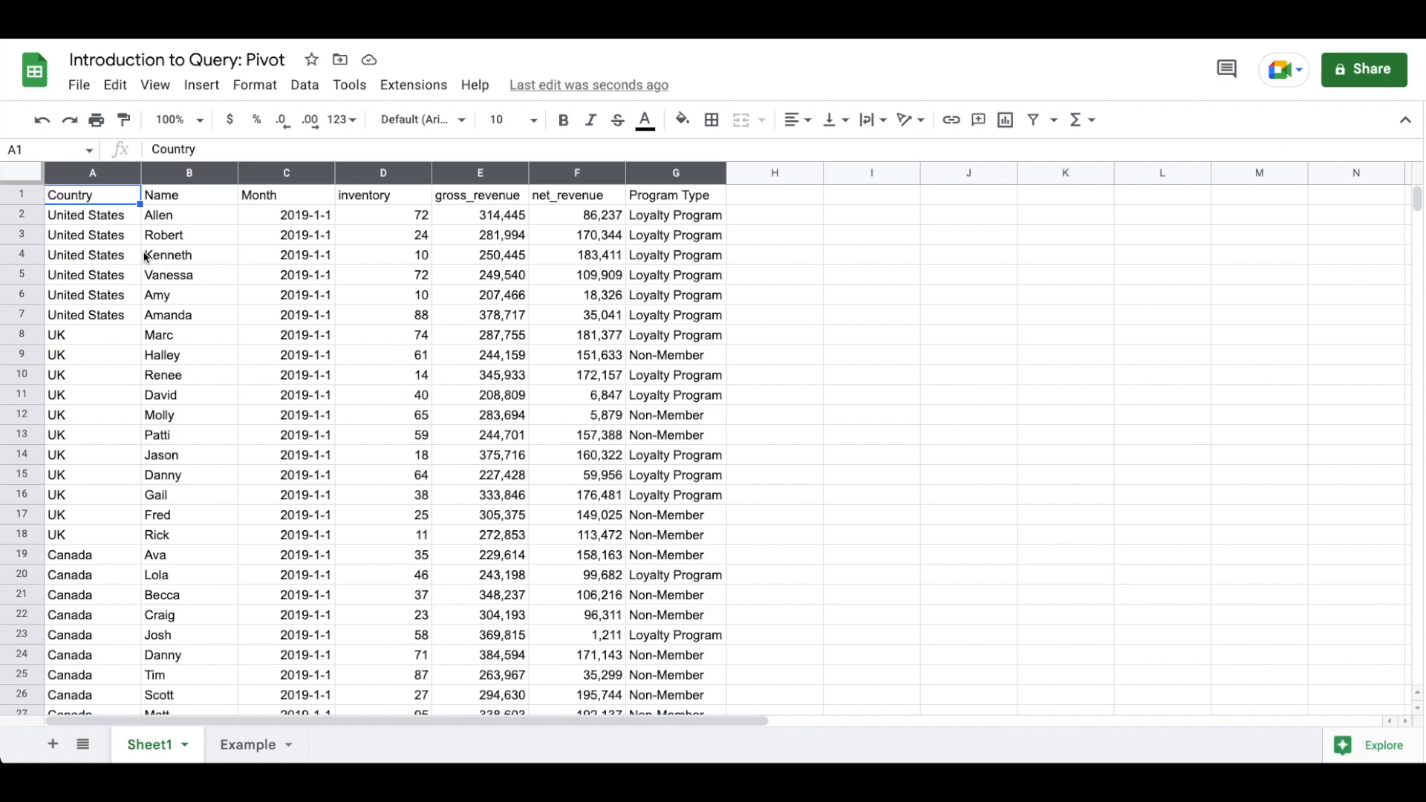
pyautogui.moveTo(65, 422)
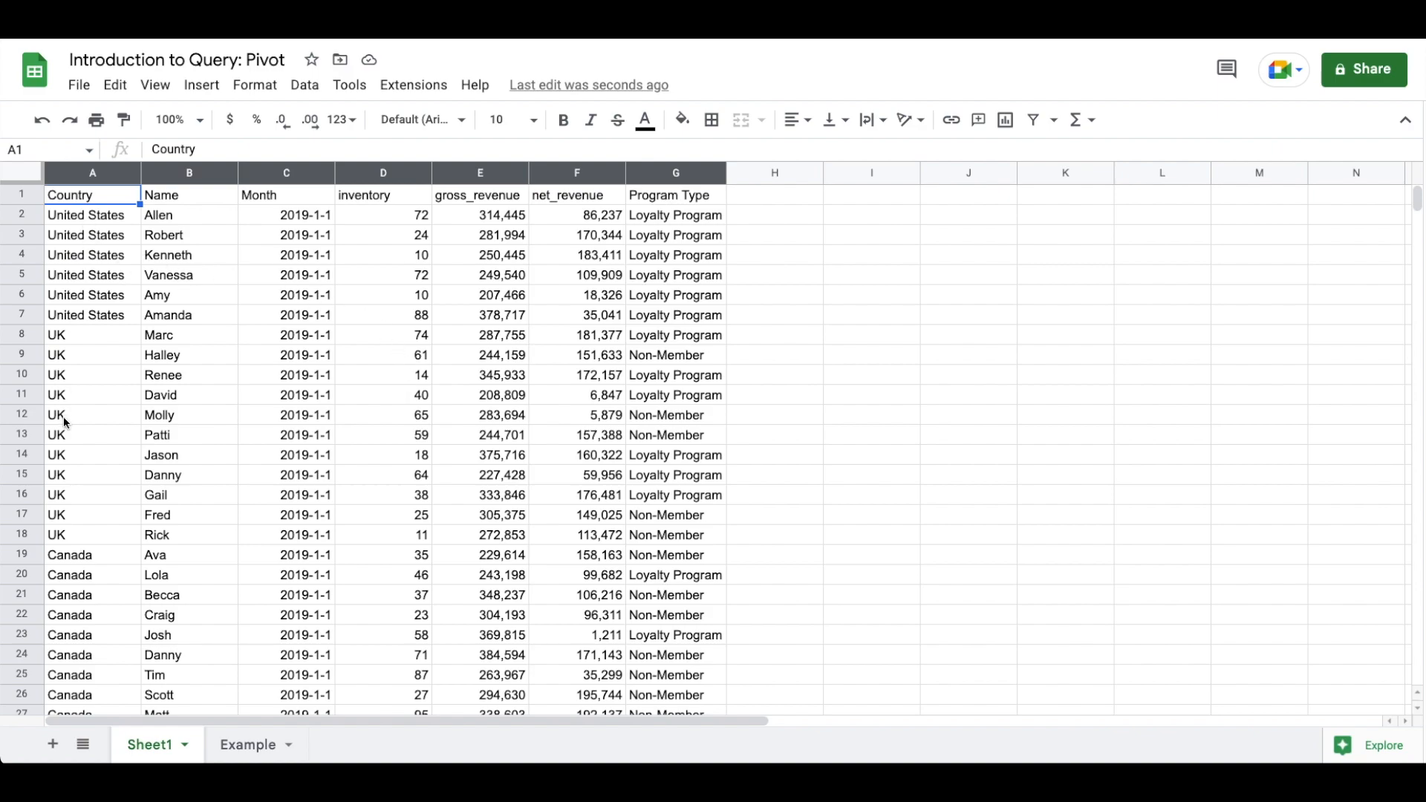
pyautogui.moveTo(677, 318)
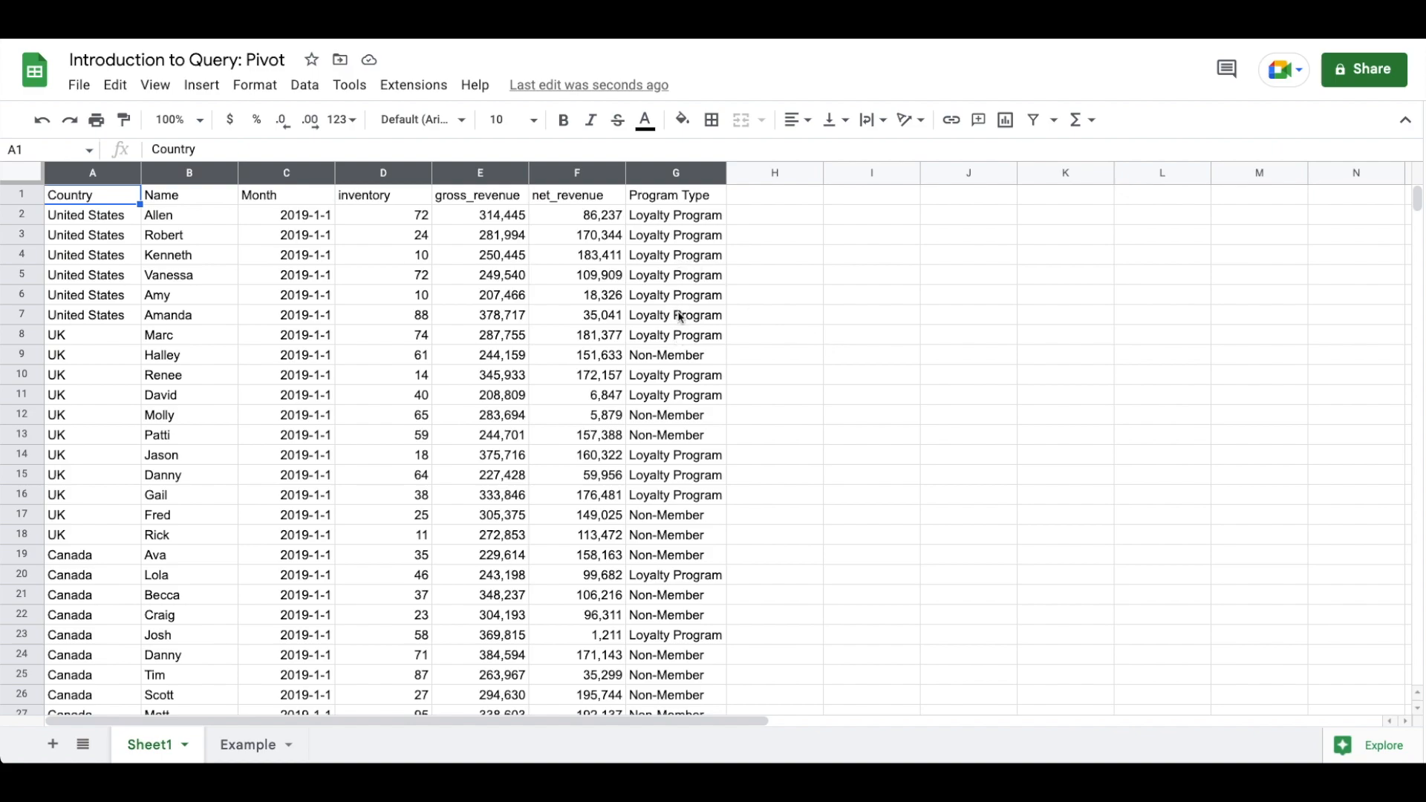
pyautogui.moveTo(698, 398)
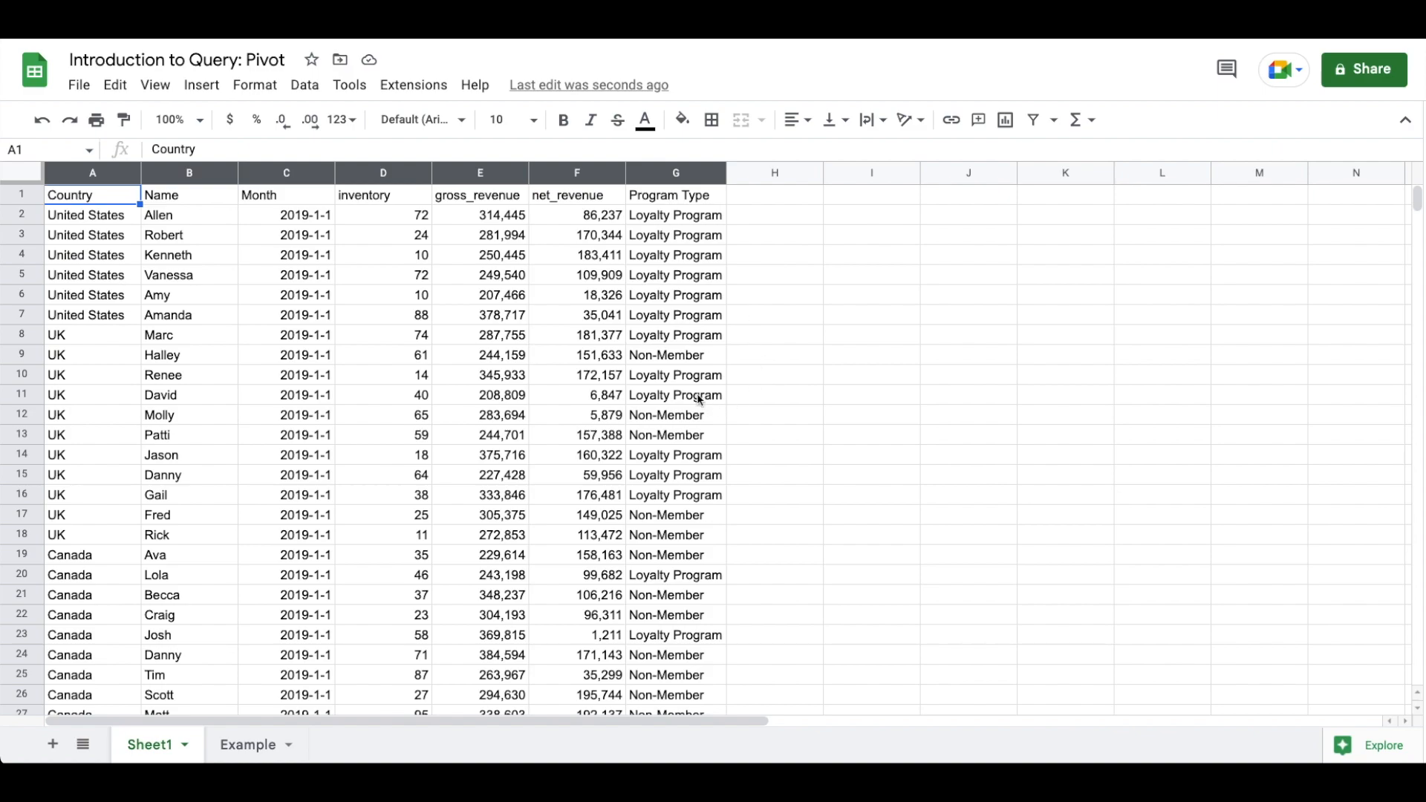
pyautogui.moveTo(363, 477)
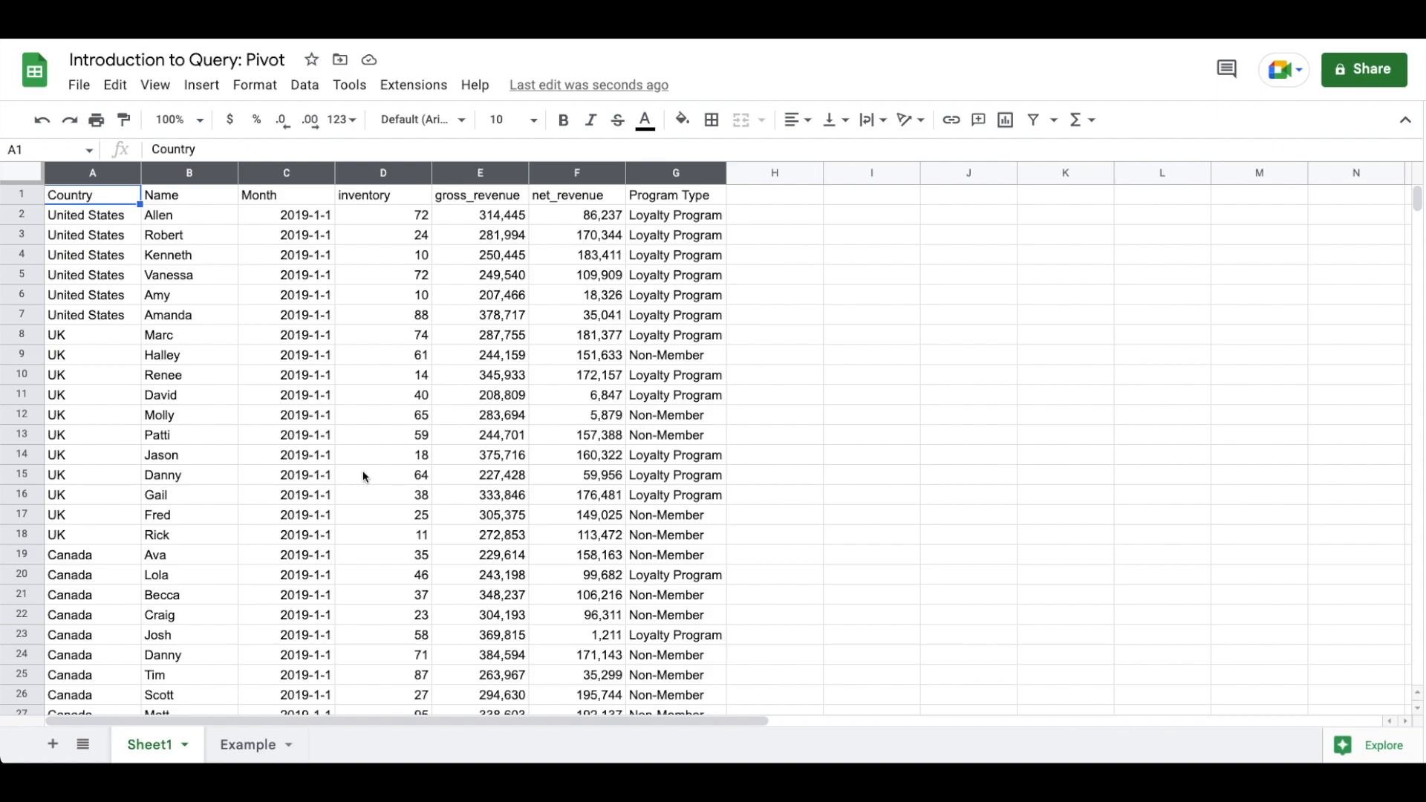
# In Example A1, begin =QUERY(Sheet1!A:G," SELECT A, C, sum(D)
pyautogui.click(248, 745)
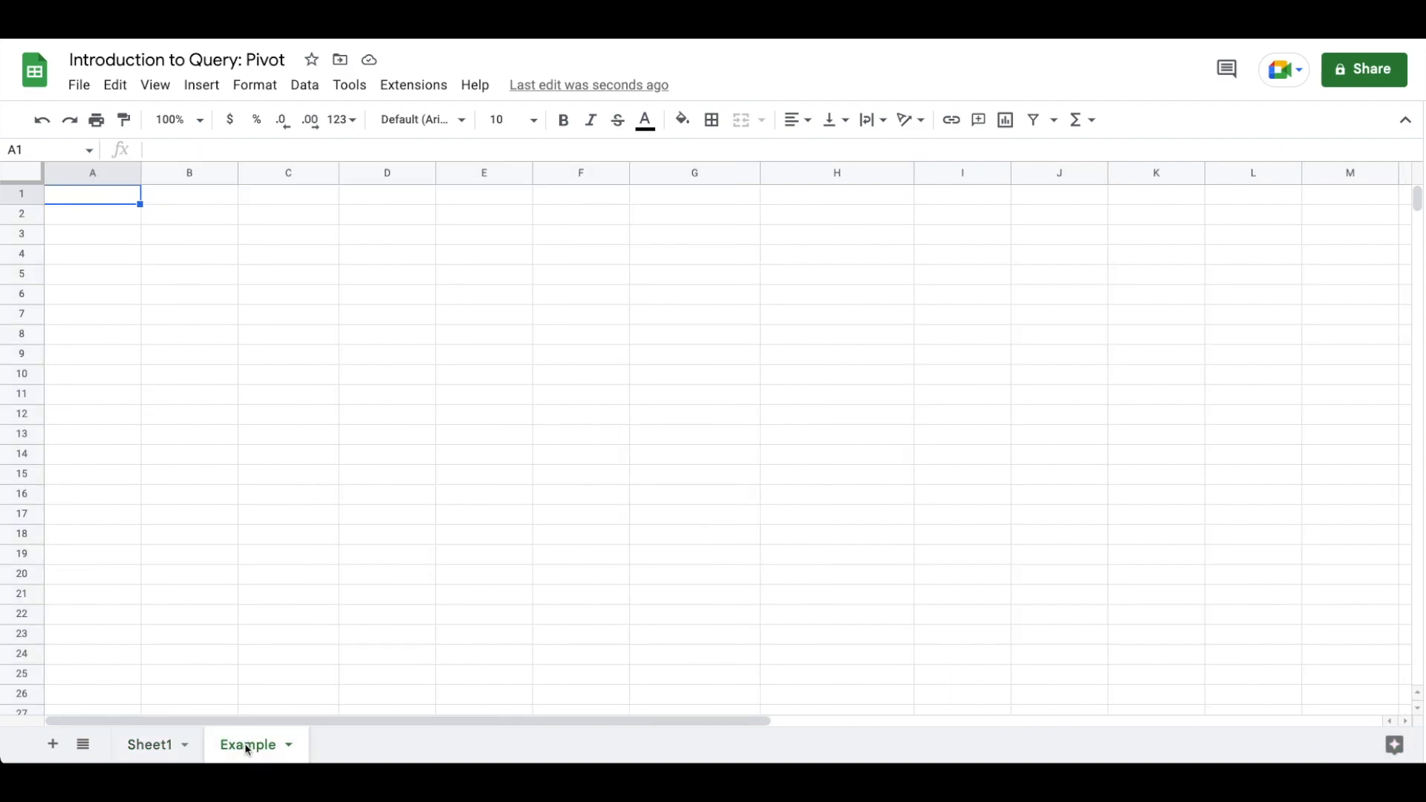
pyautogui.write('=query')
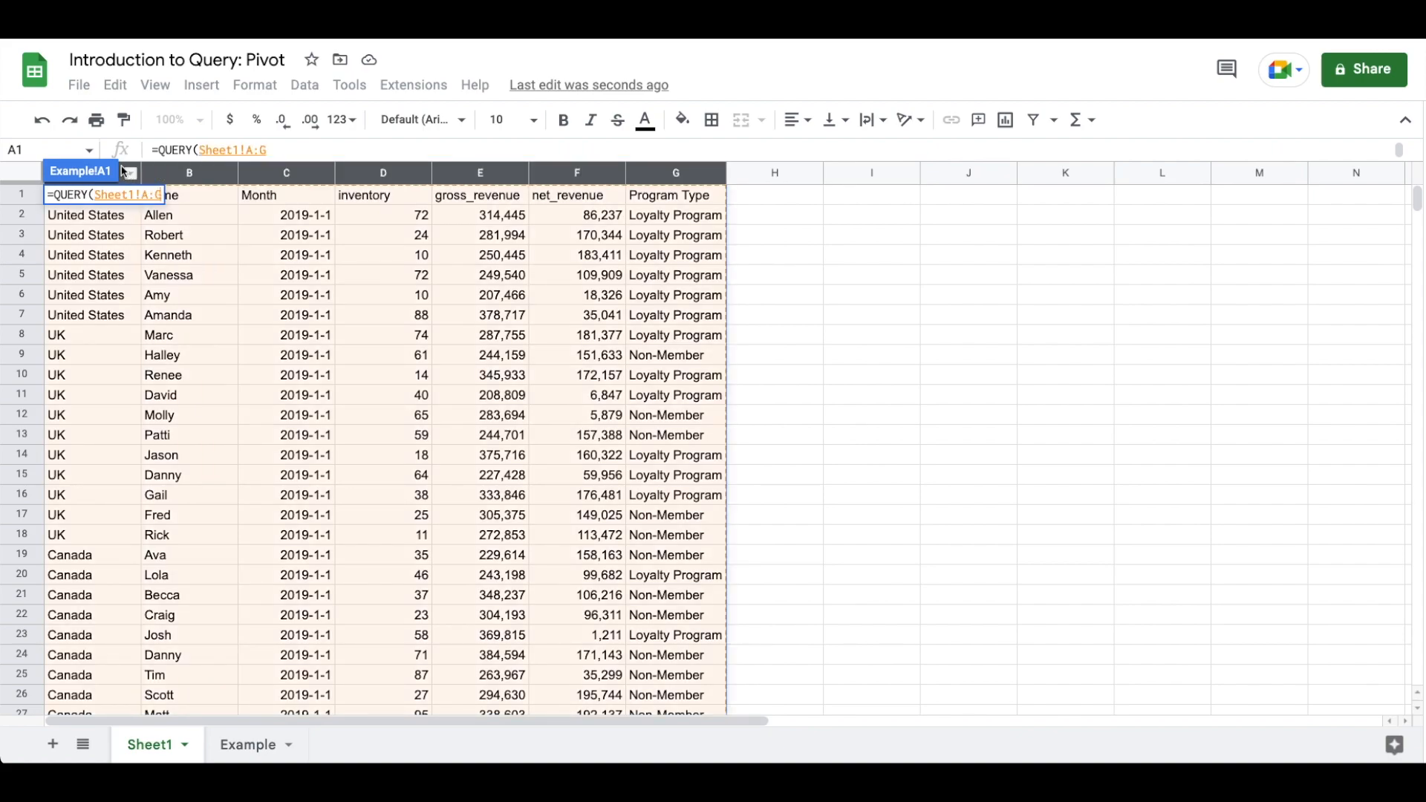
pyautogui.write(',"')
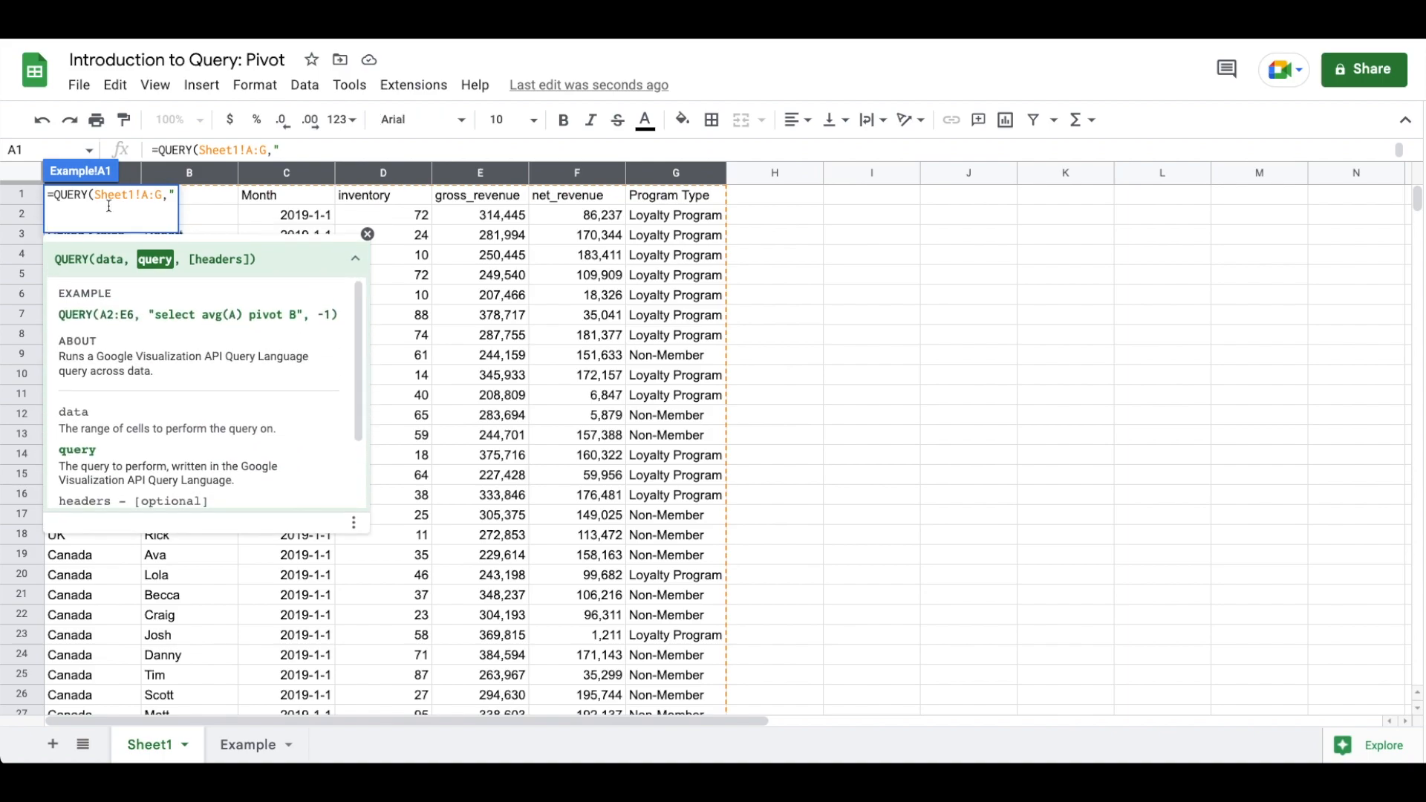
pyautogui.write('SELECT')
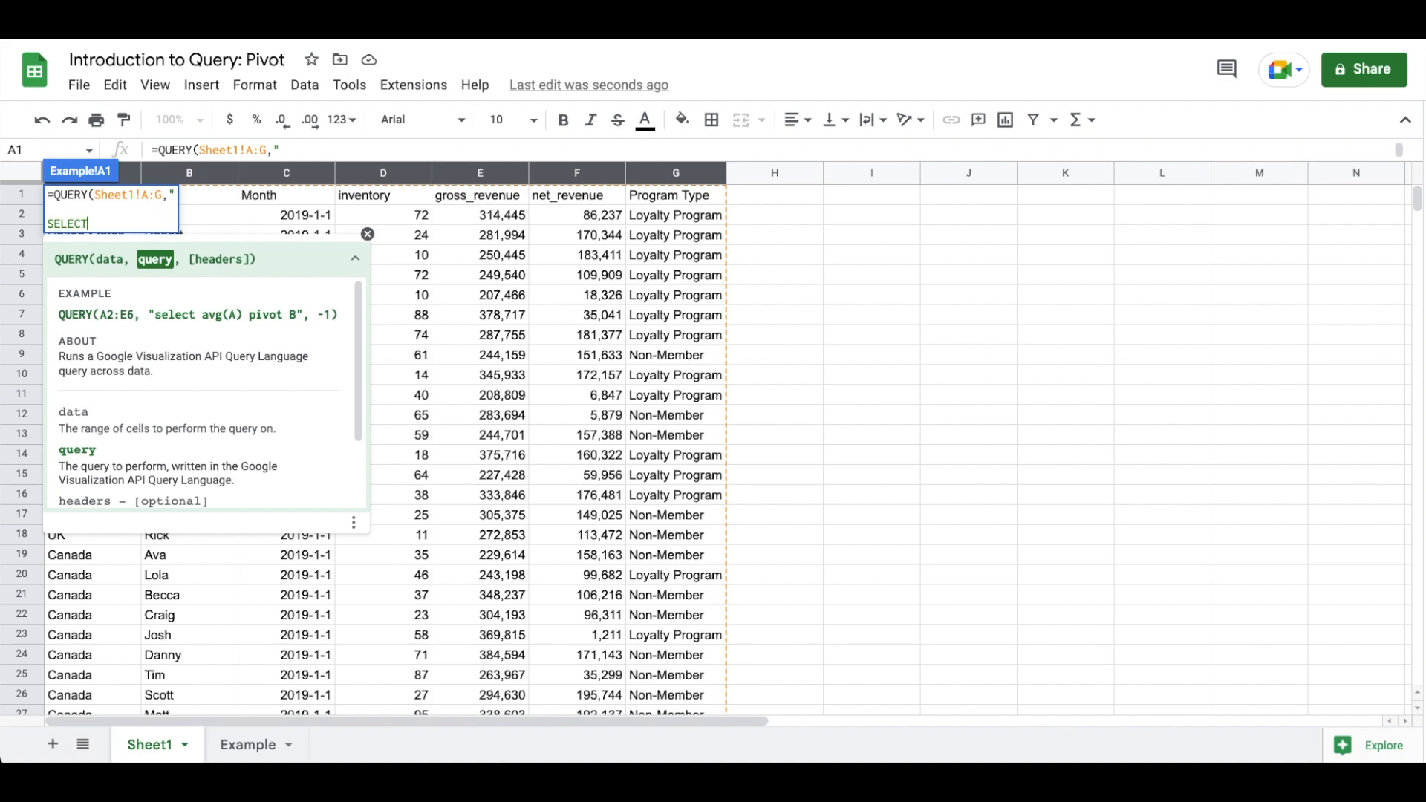
pyautogui.write('A')
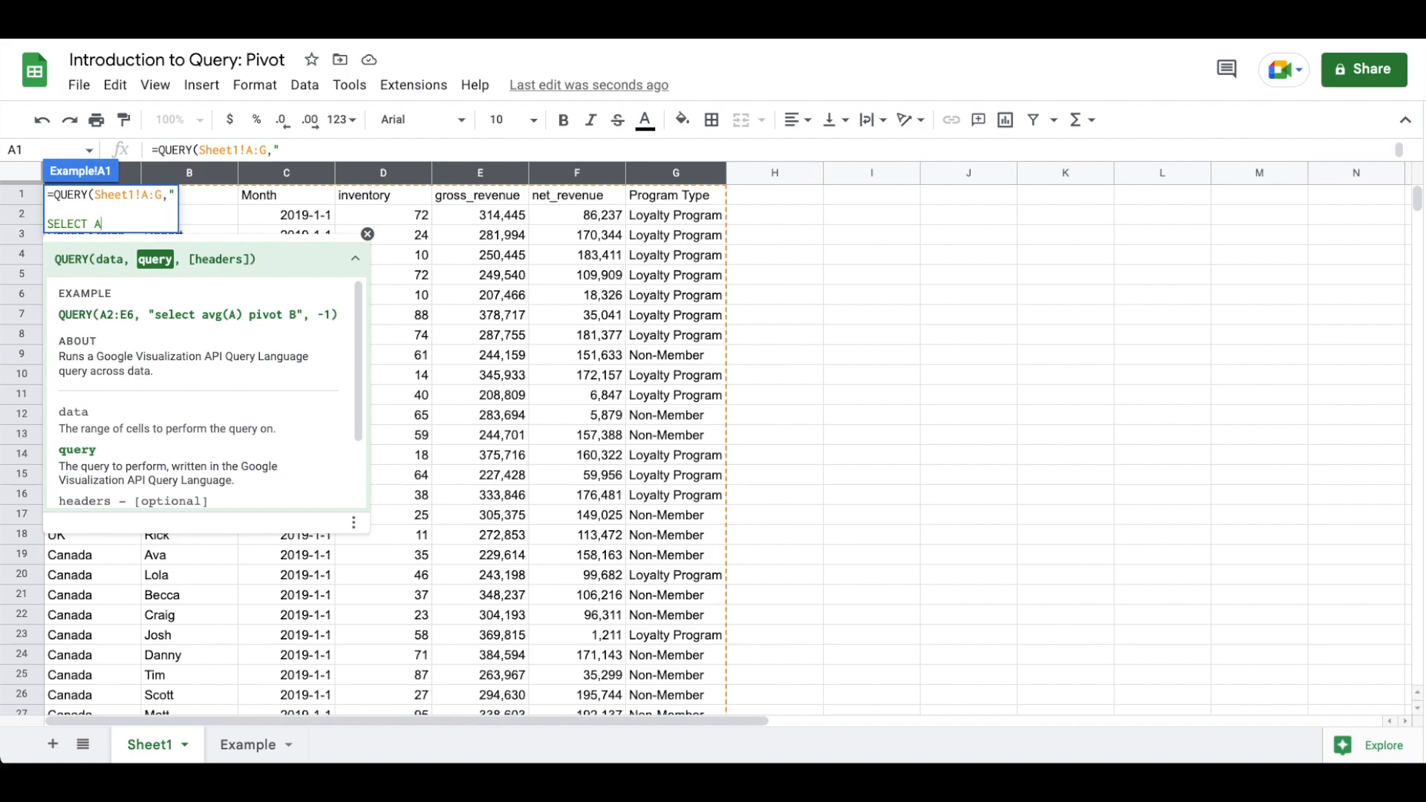
pyautogui.write(', C')
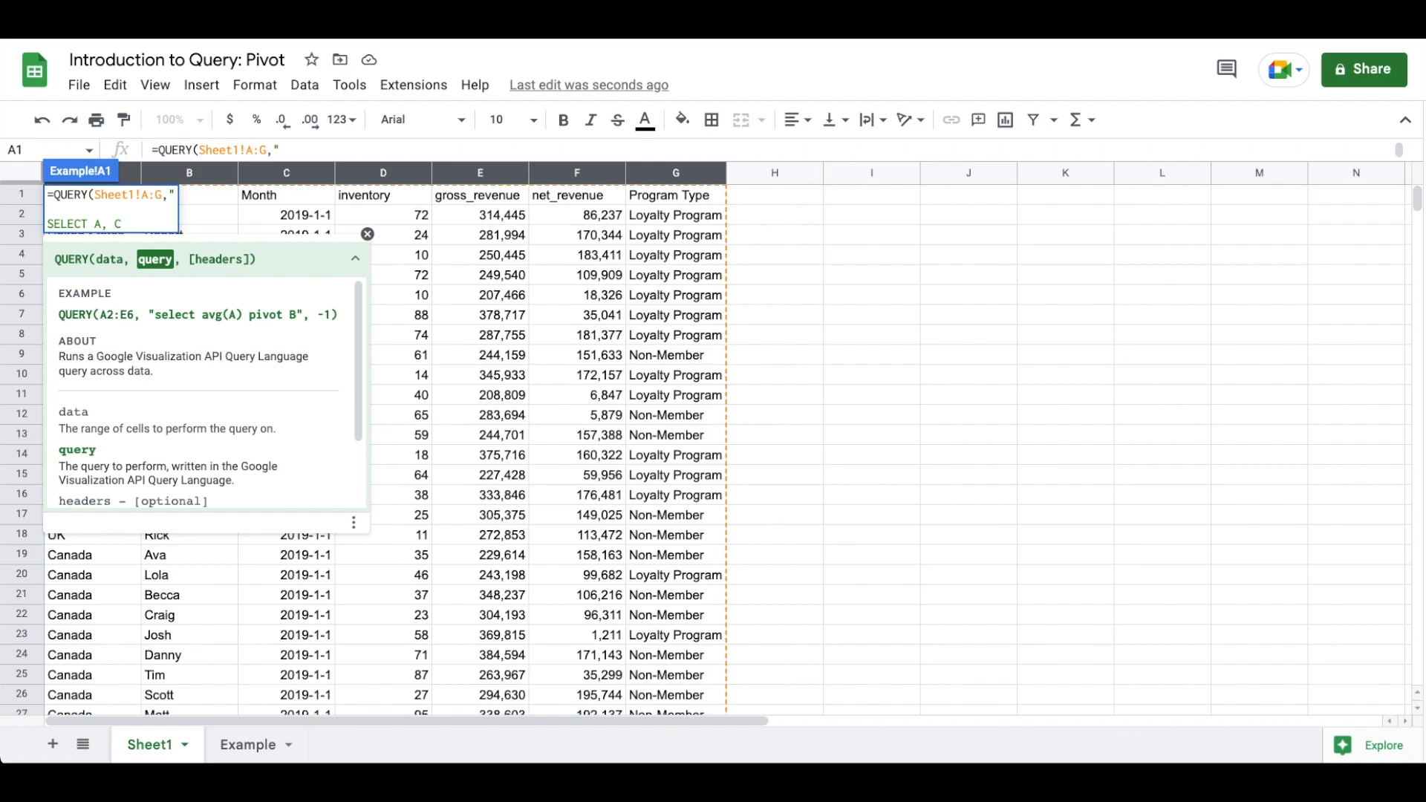
pyautogui.write('sum(')
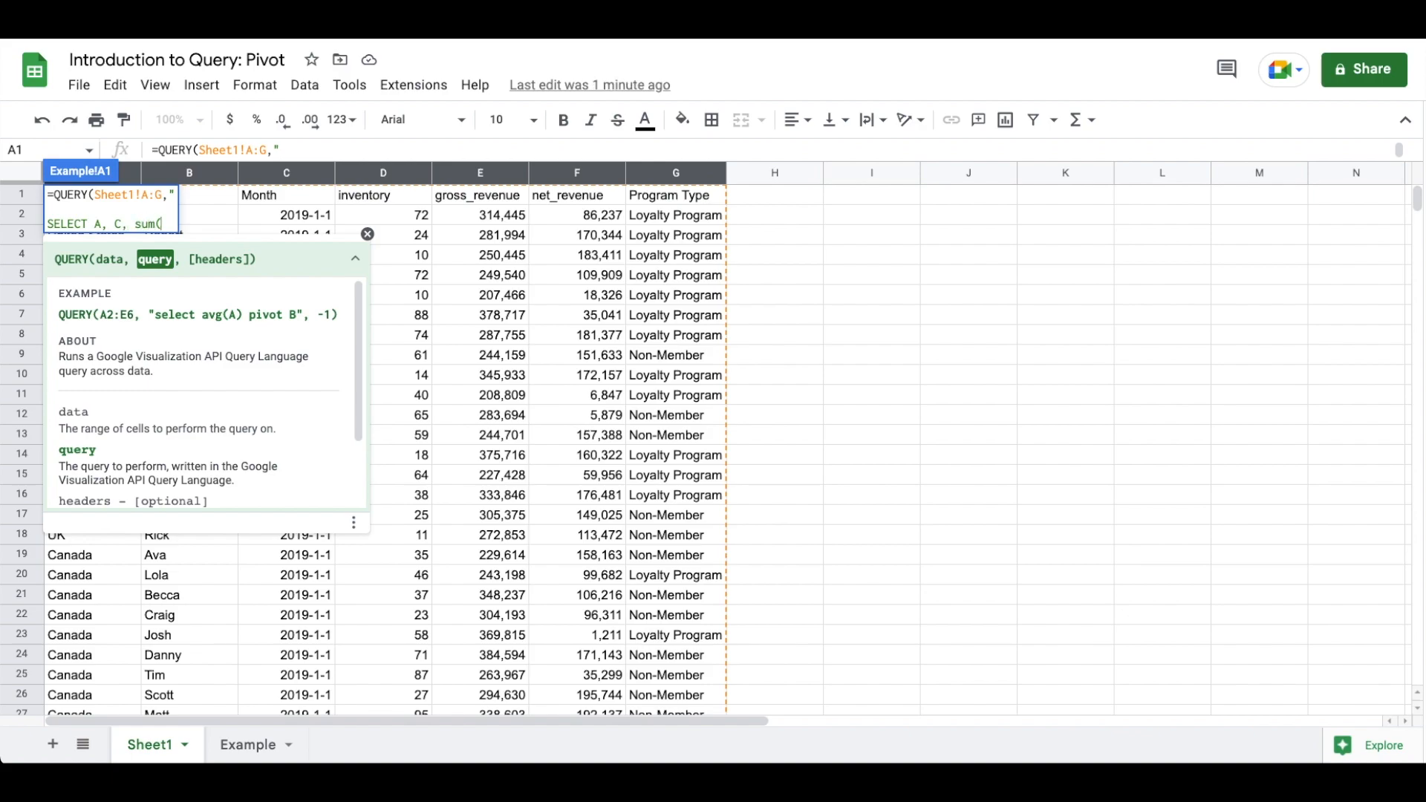
pyautogui.write('D)')
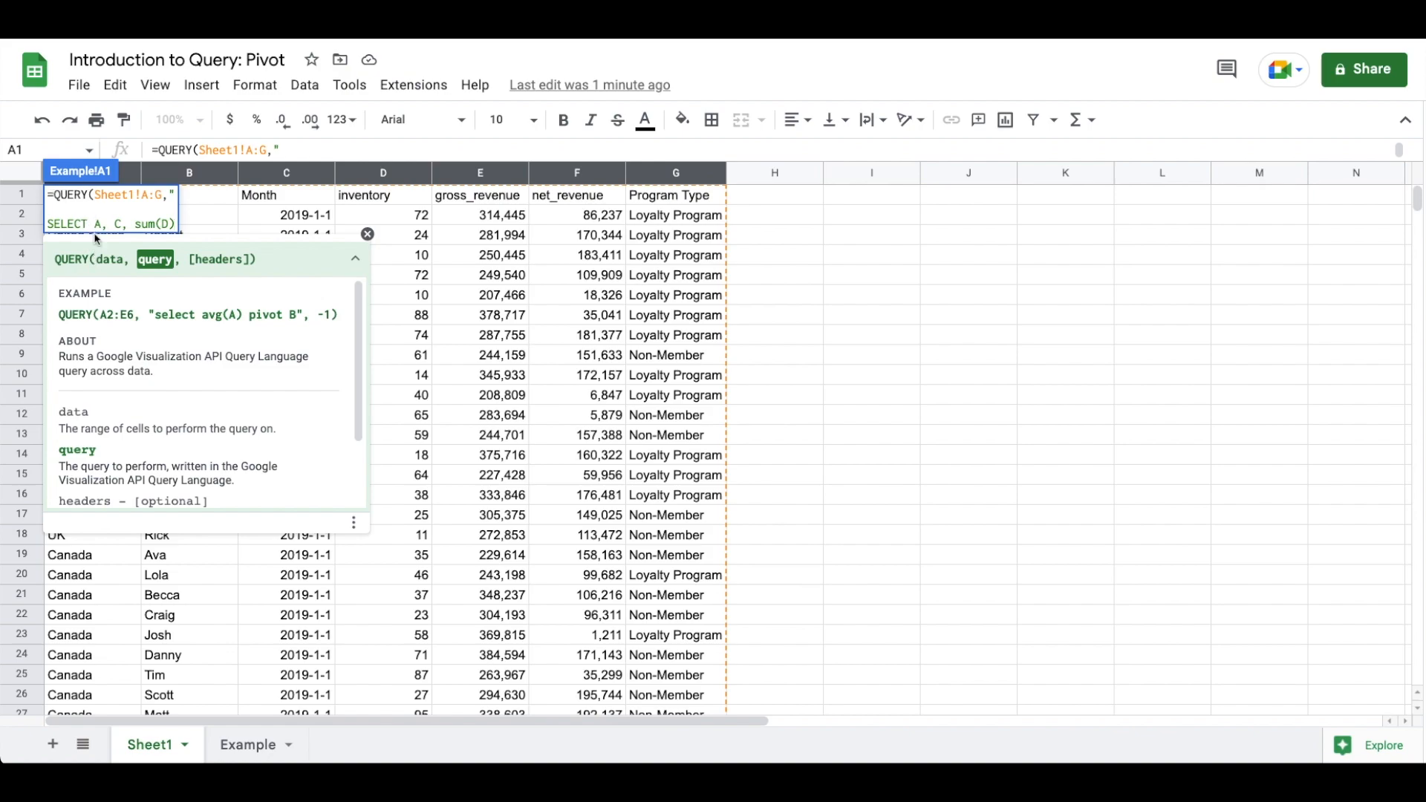
pyautogui.moveTo(119, 242)
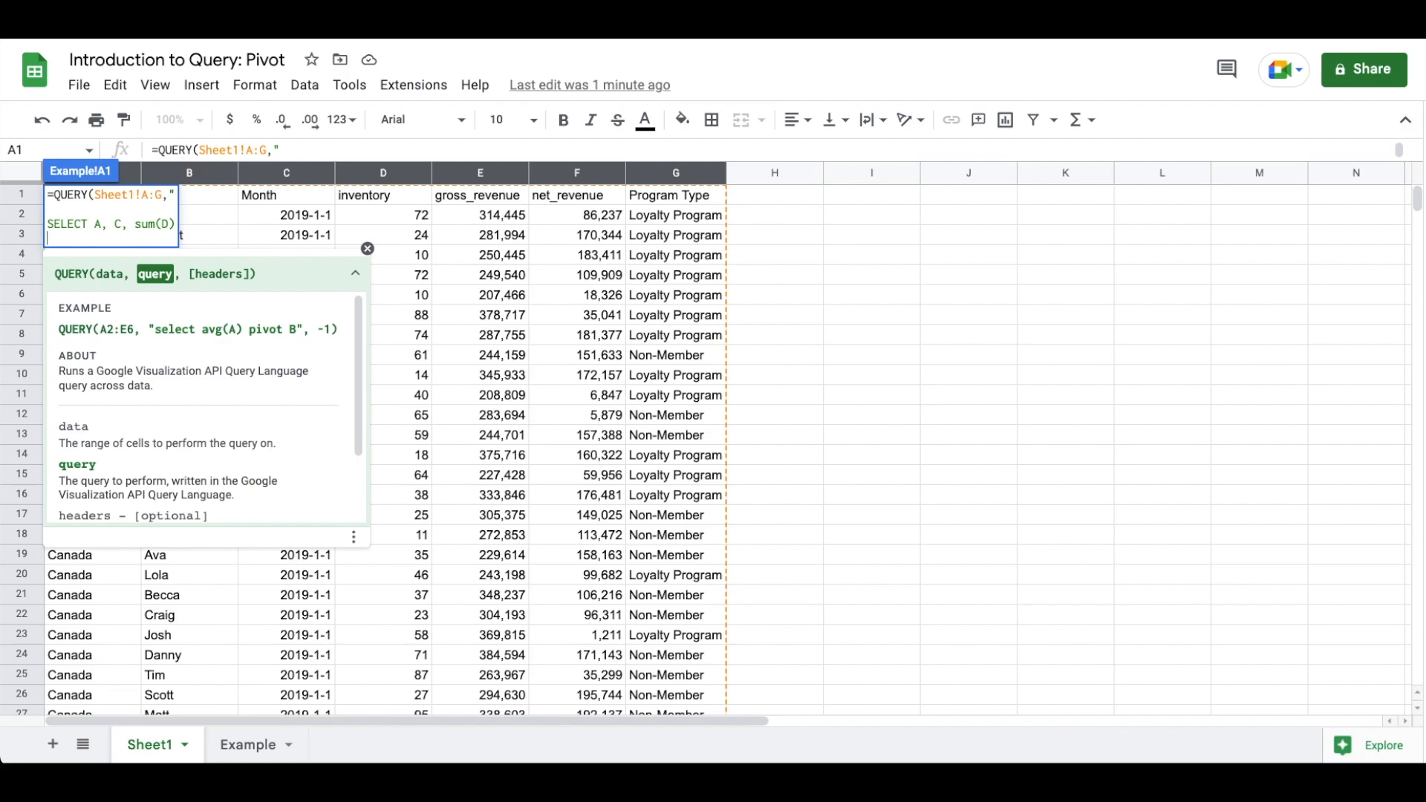
# Add WHERE A = 'United States' and GROUP BY A, C to the query
pyautogui.write('WHERE A')
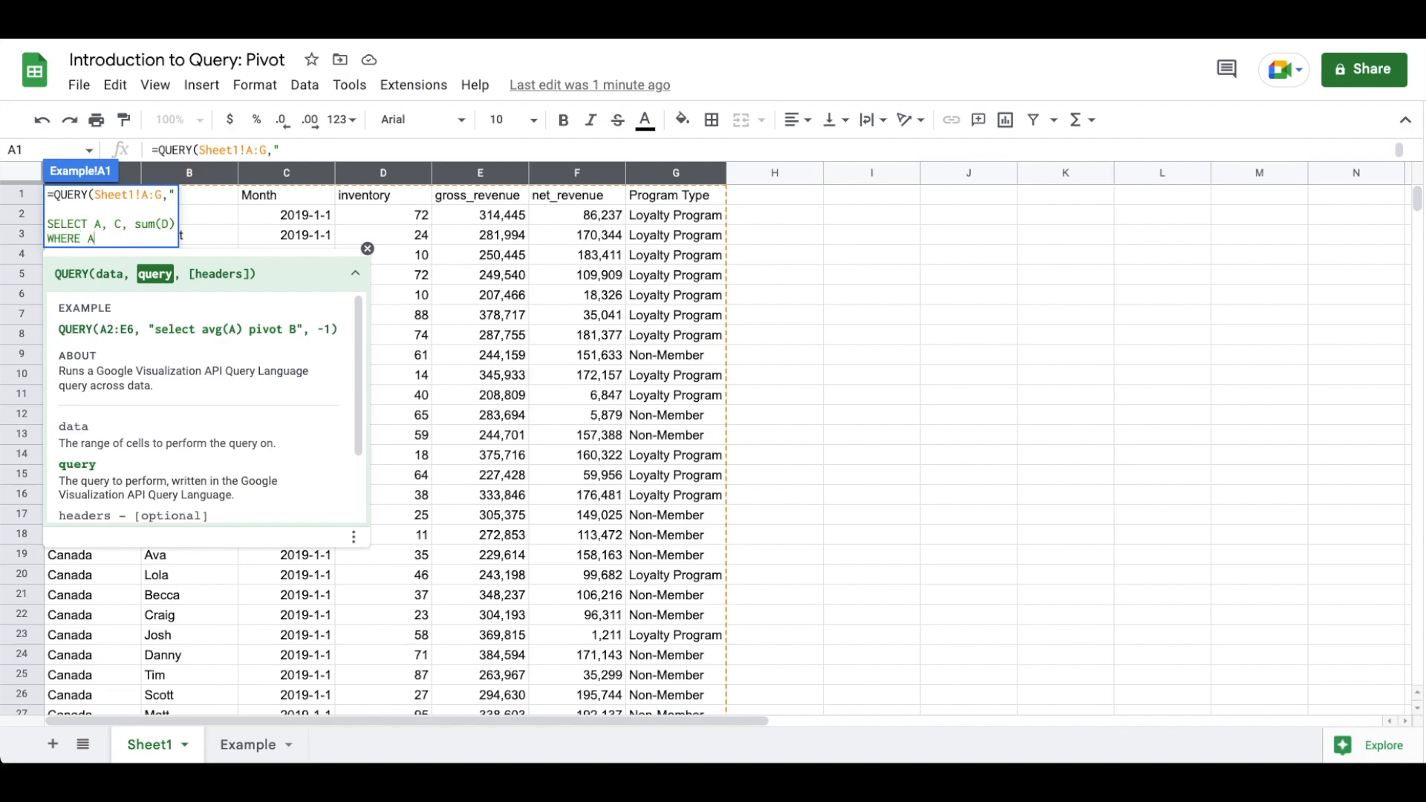
pyautogui.write("= '")
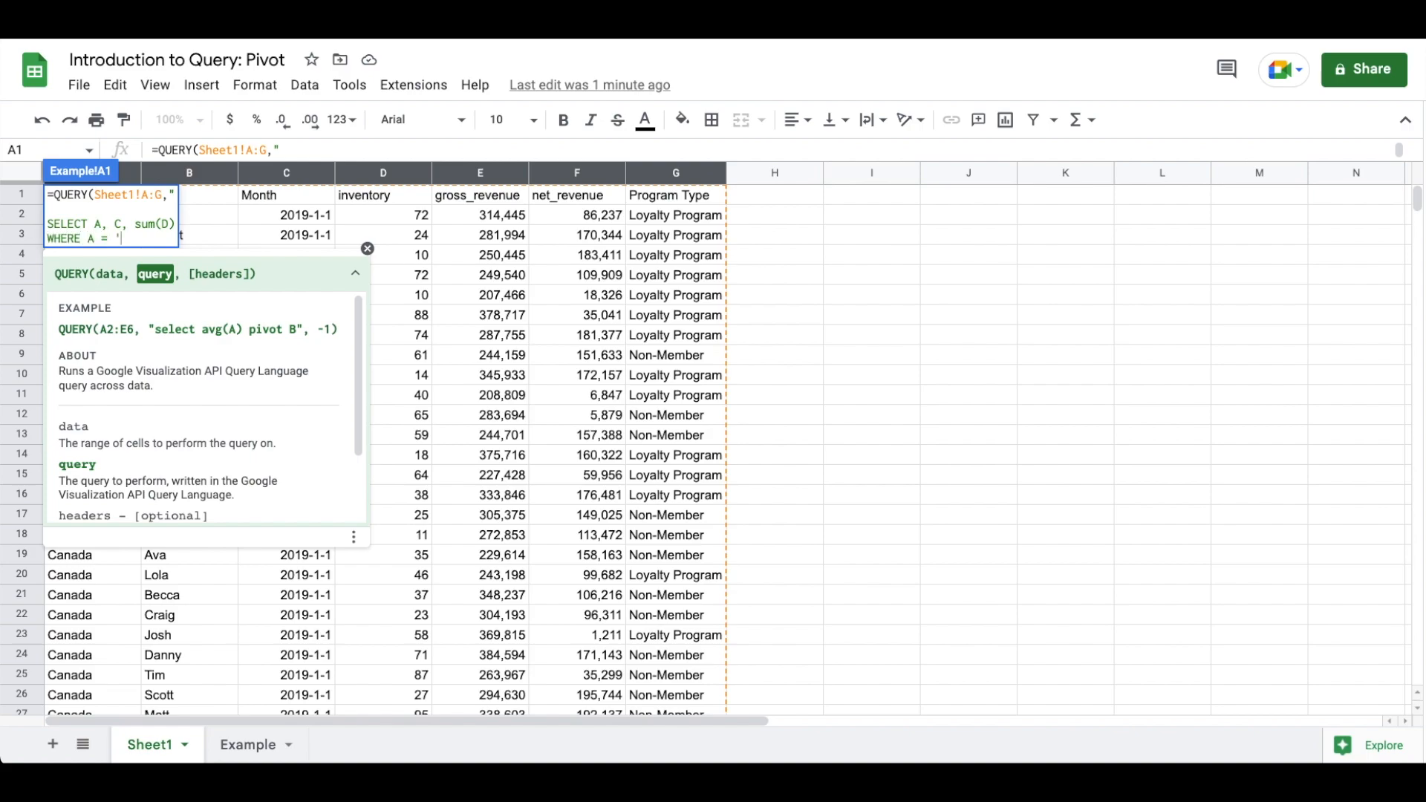
pyautogui.write('United')
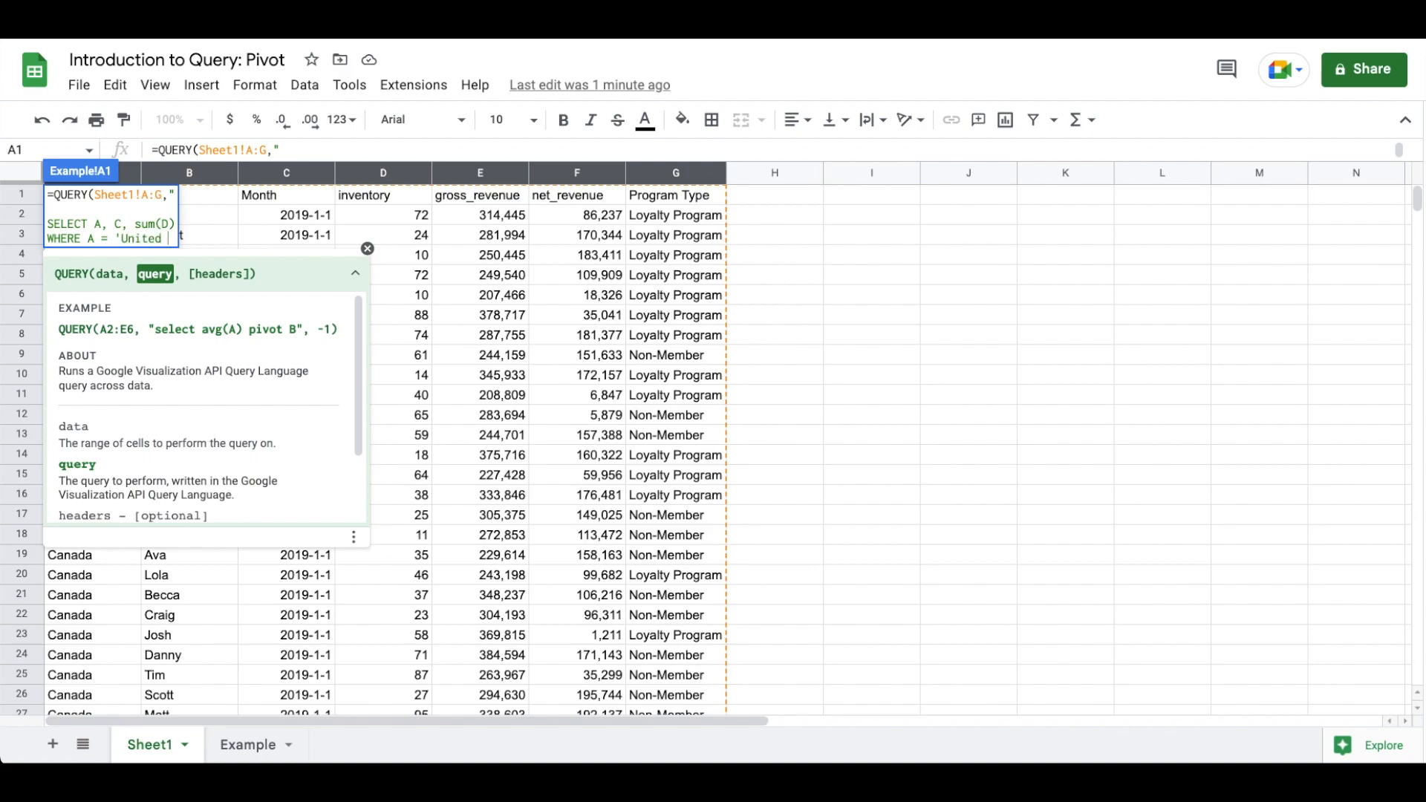
pyautogui.write("States'")
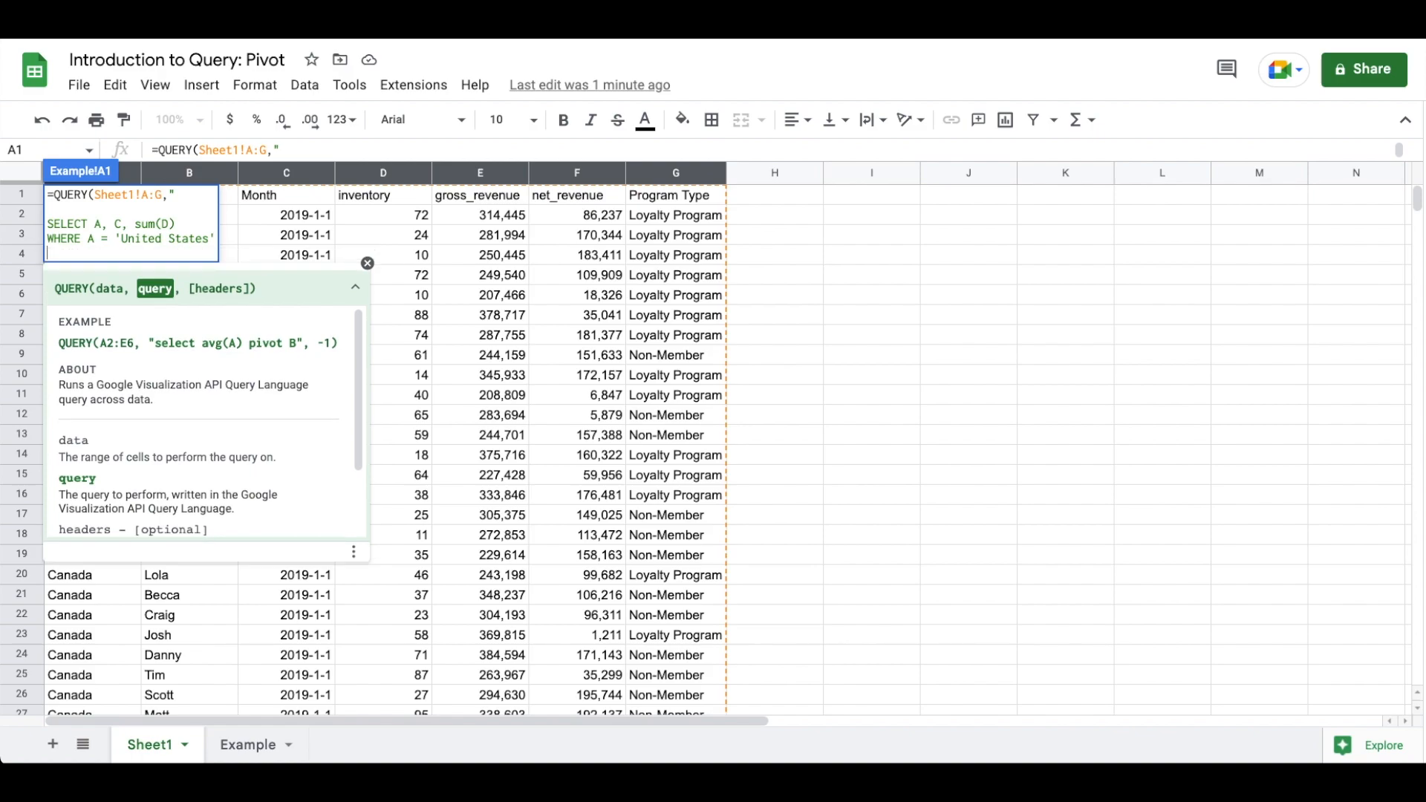
pyautogui.write('GROUP BY')
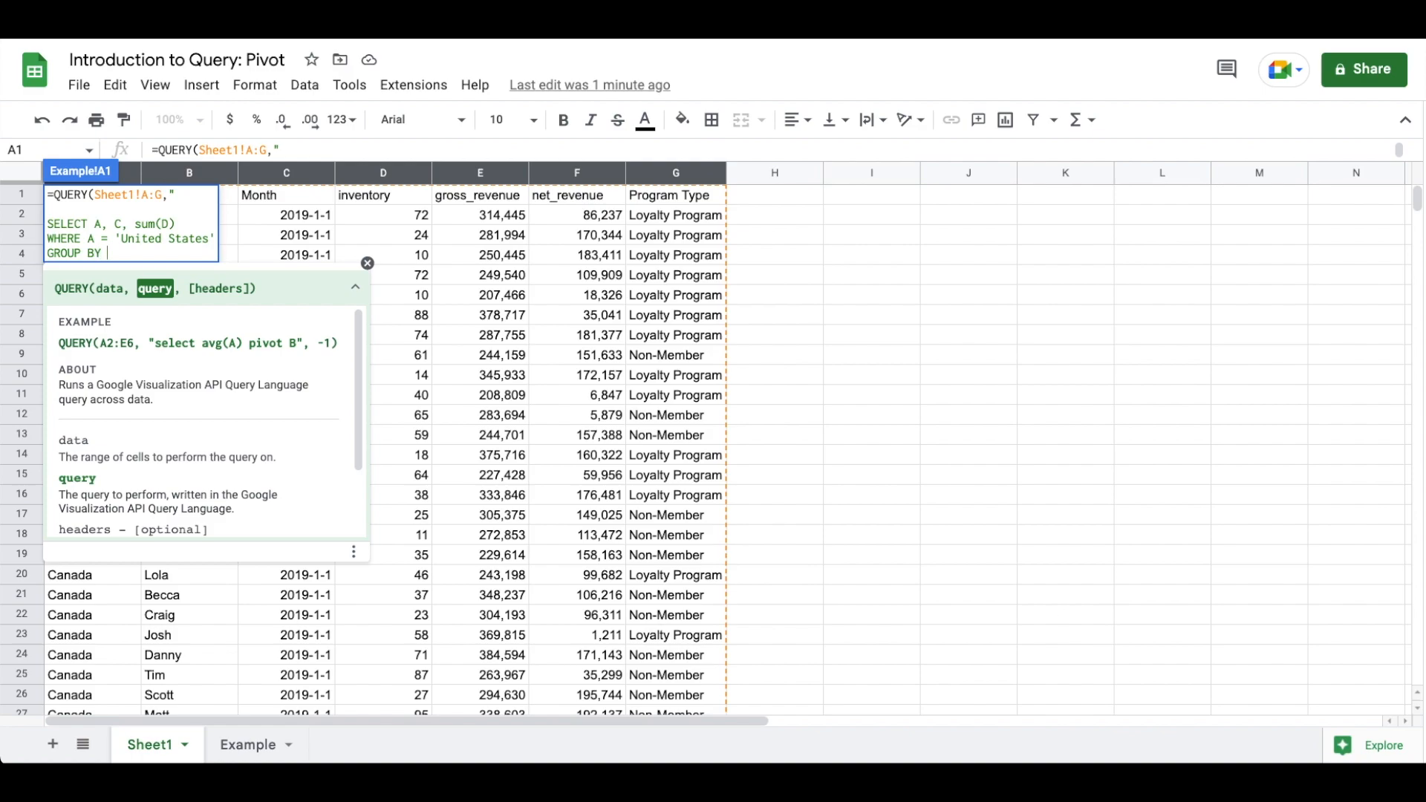
pyautogui.write('A, C')
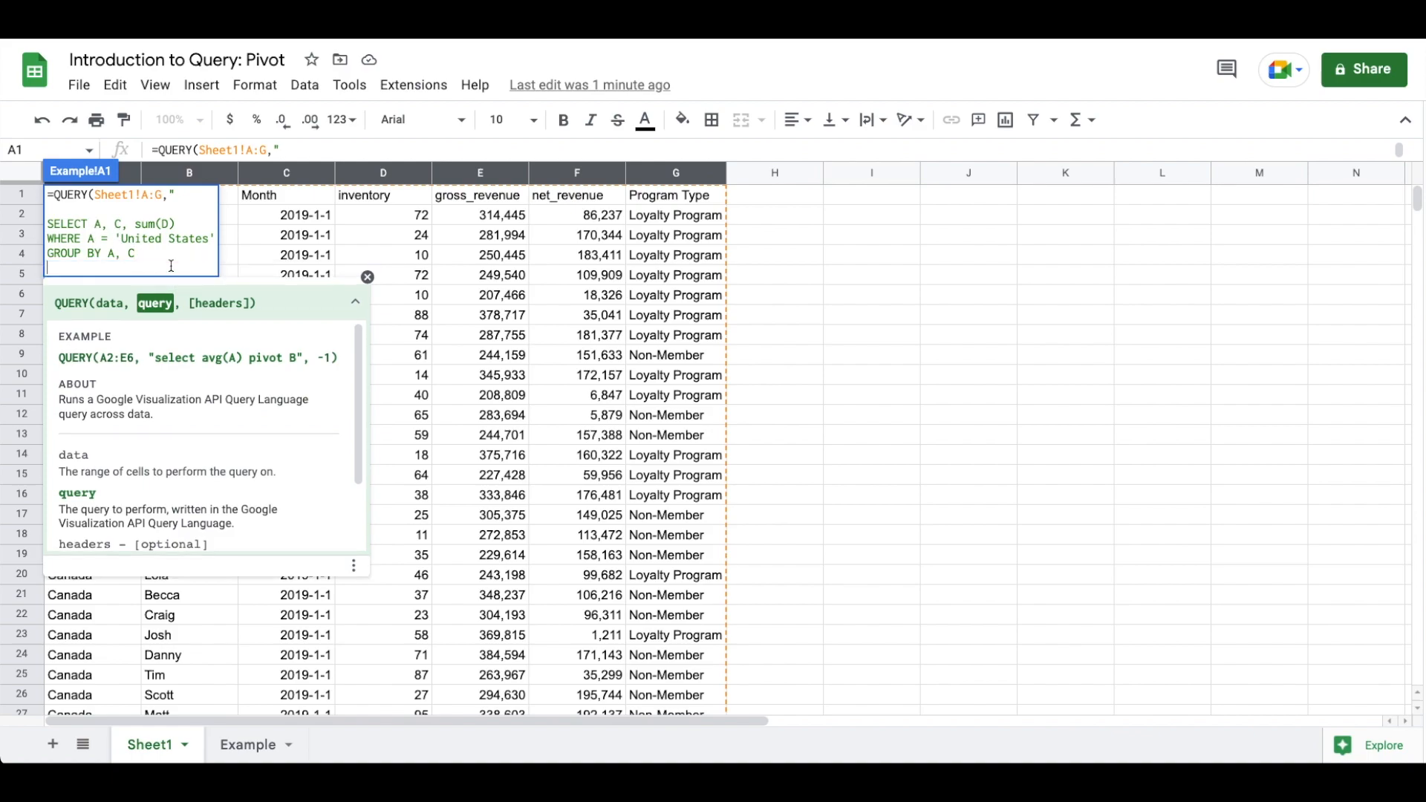
# Add PIVOT G, ORDER BY C desc and LIMIT 25, then confirm the query to show the US pivot
pyautogui.write('PIVOT')
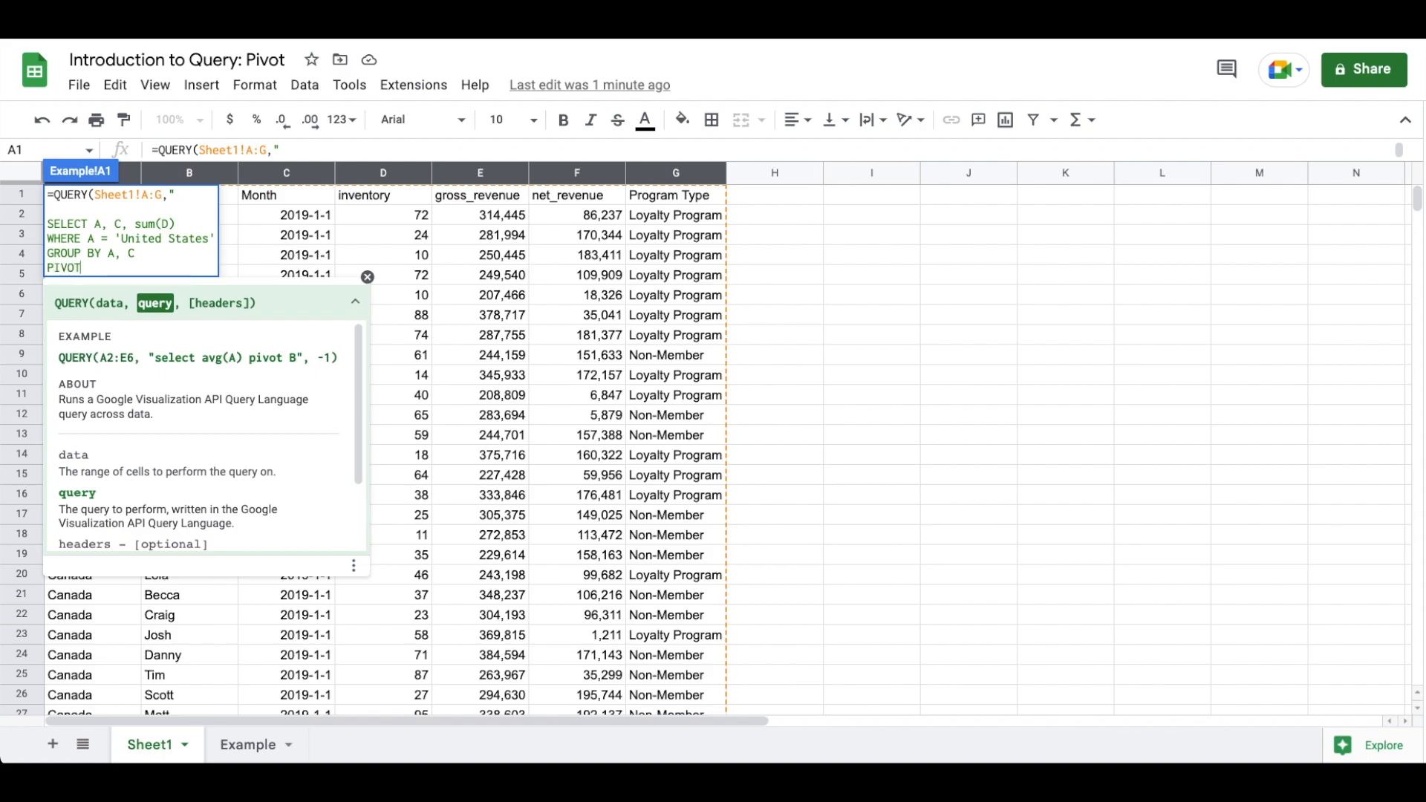
pyautogui.write('G')
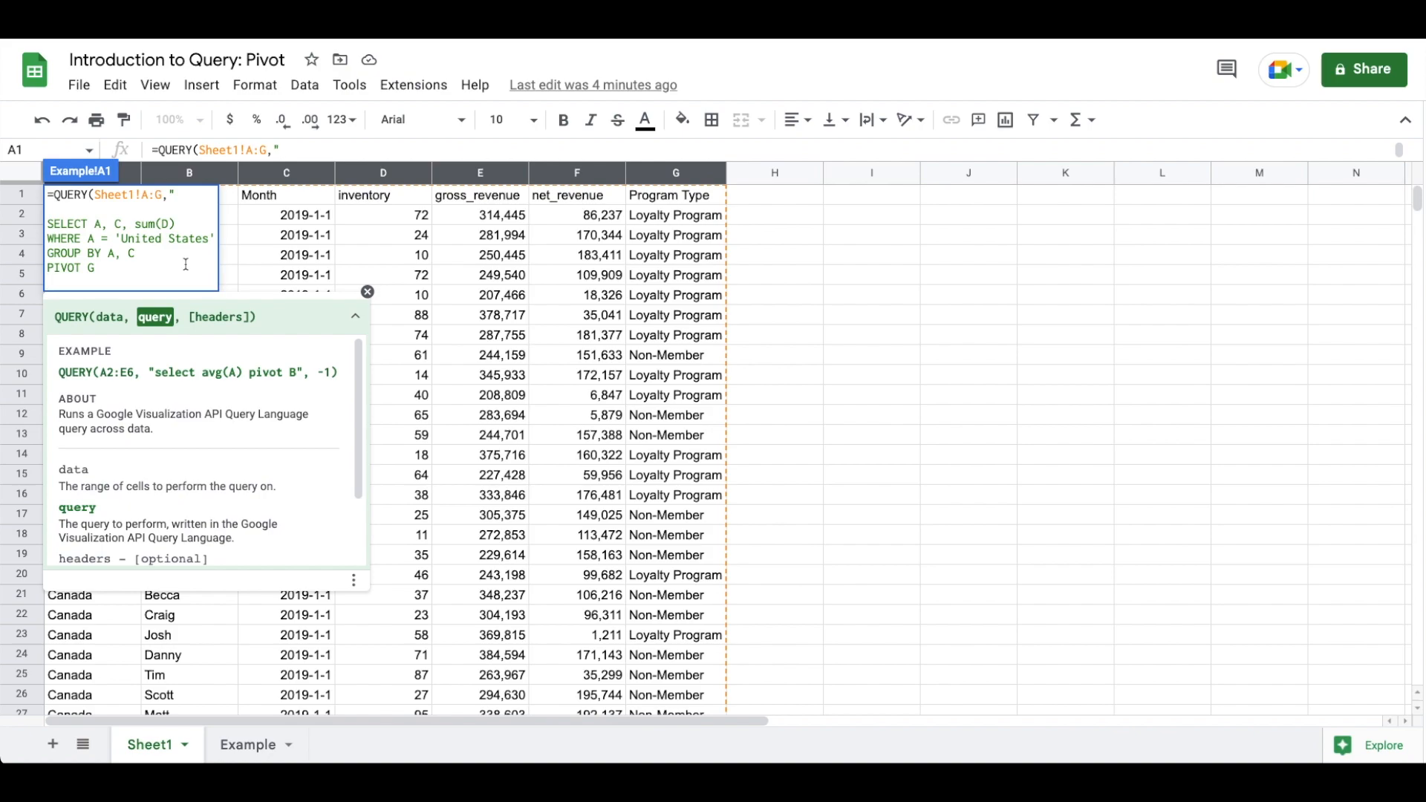
pyautogui.write('ORDER BY')
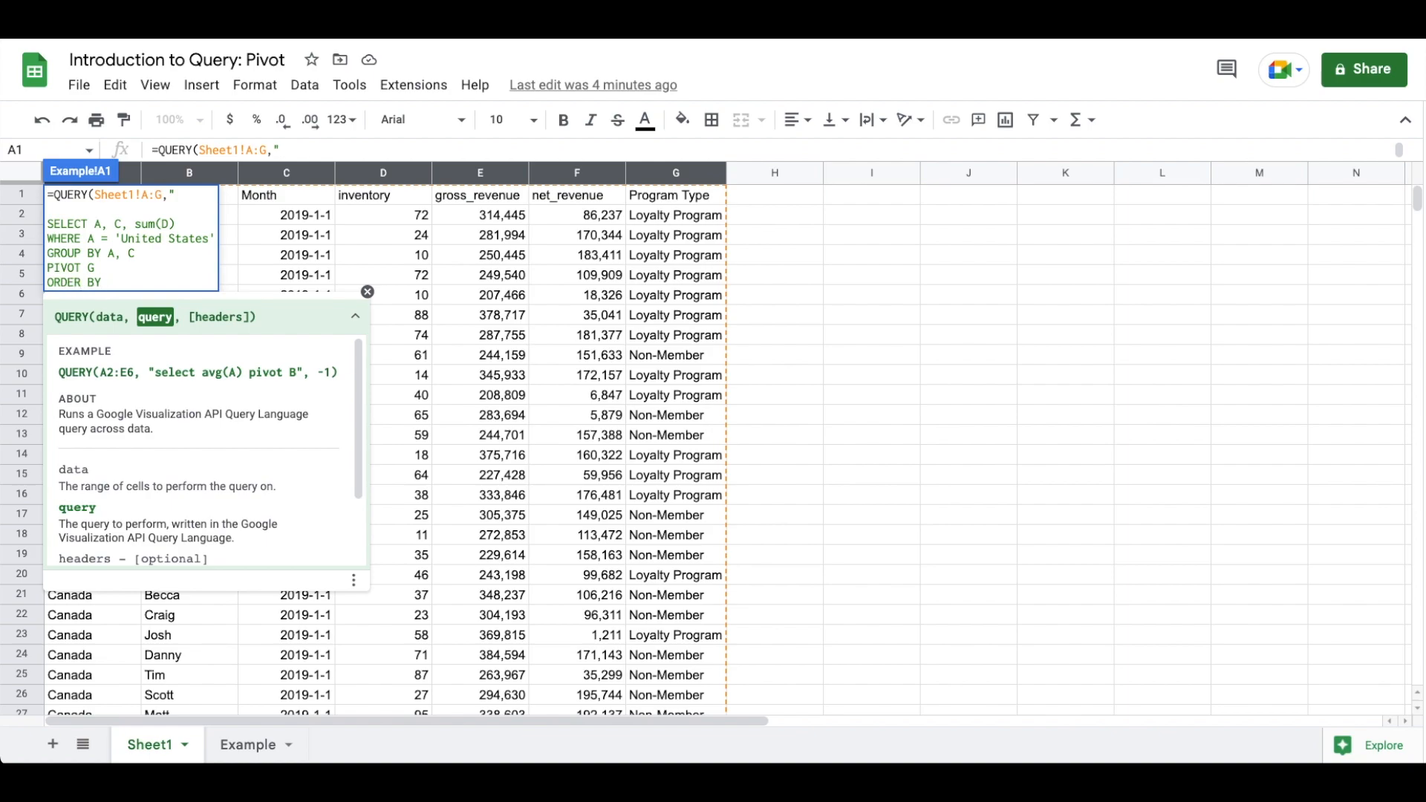
pyautogui.write('C')
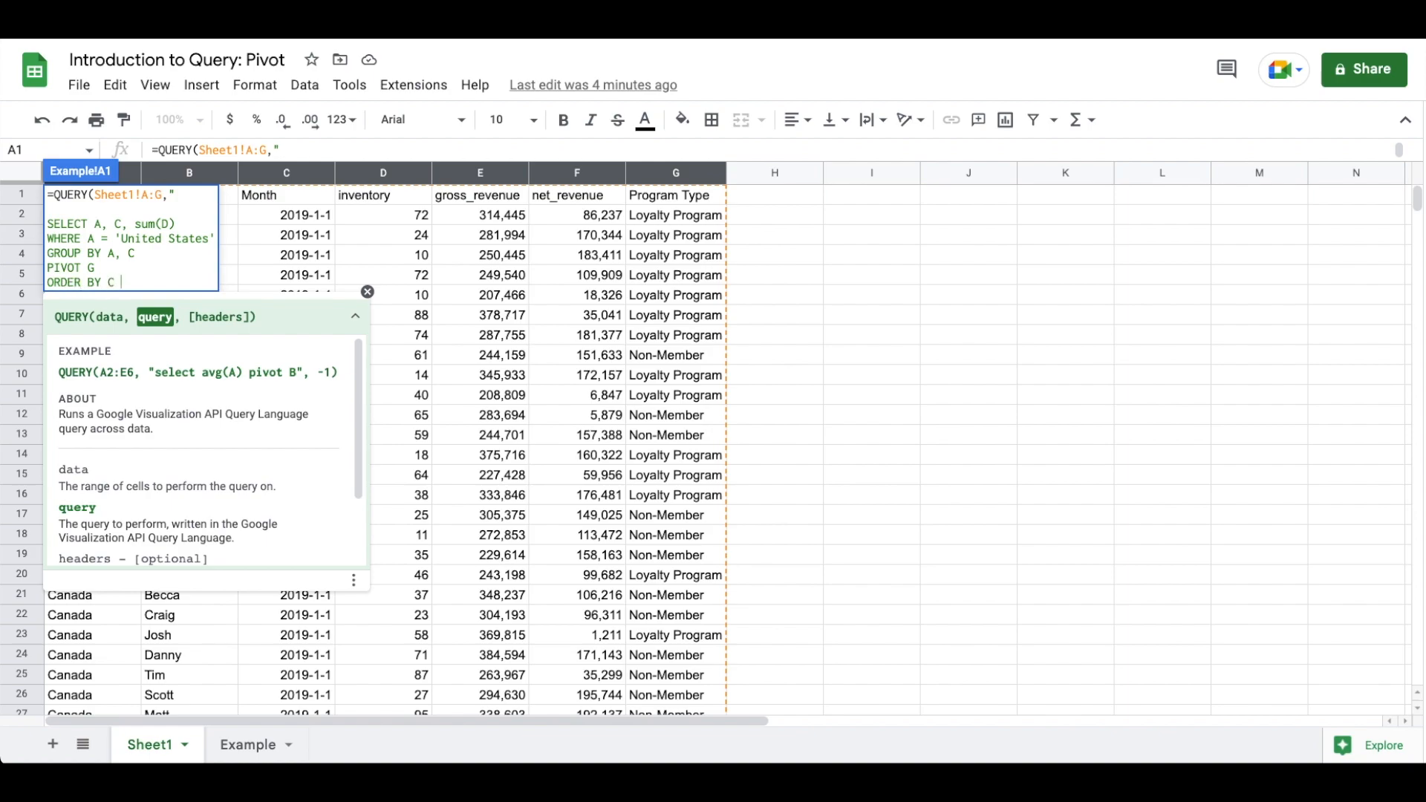
pyautogui.write('desc')
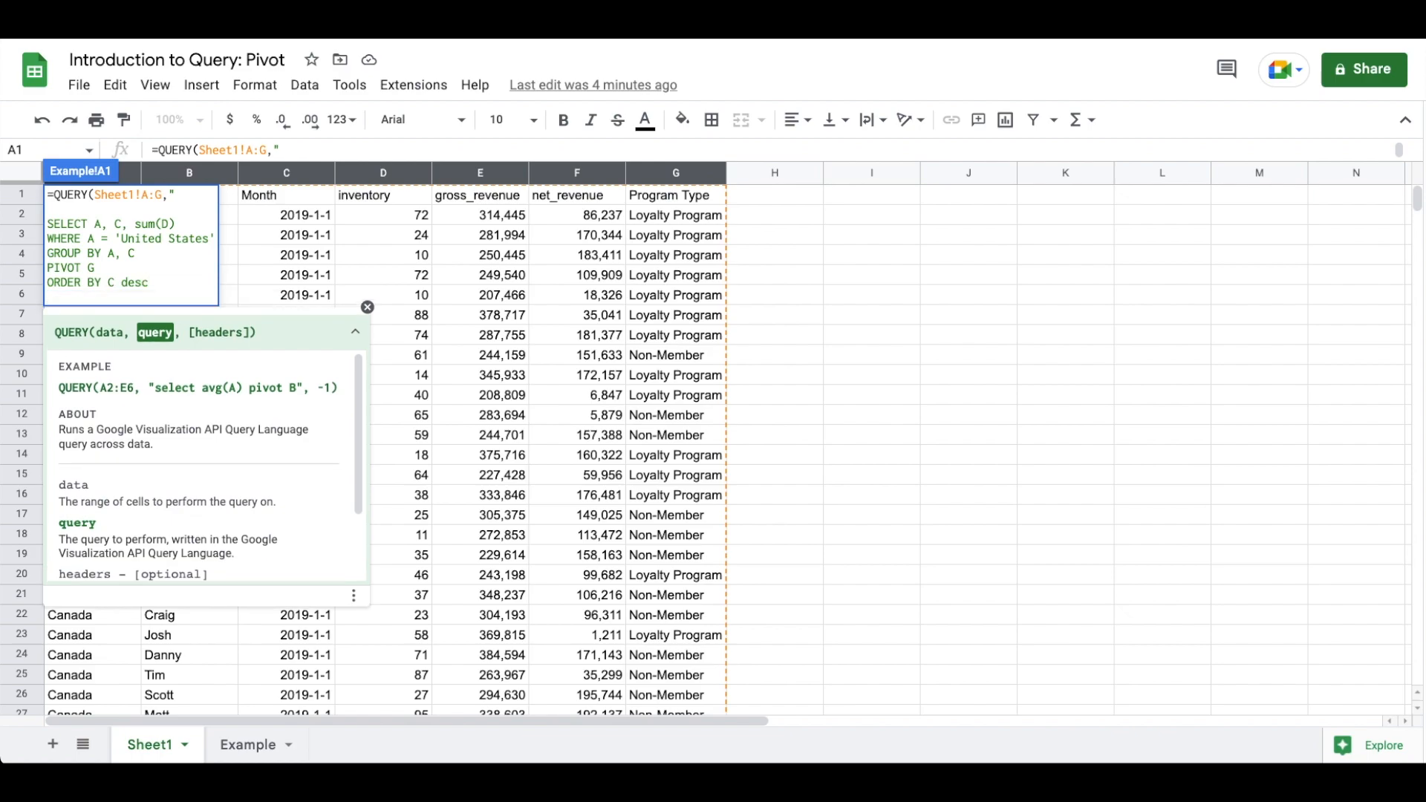
pyautogui.write('LIMIT')
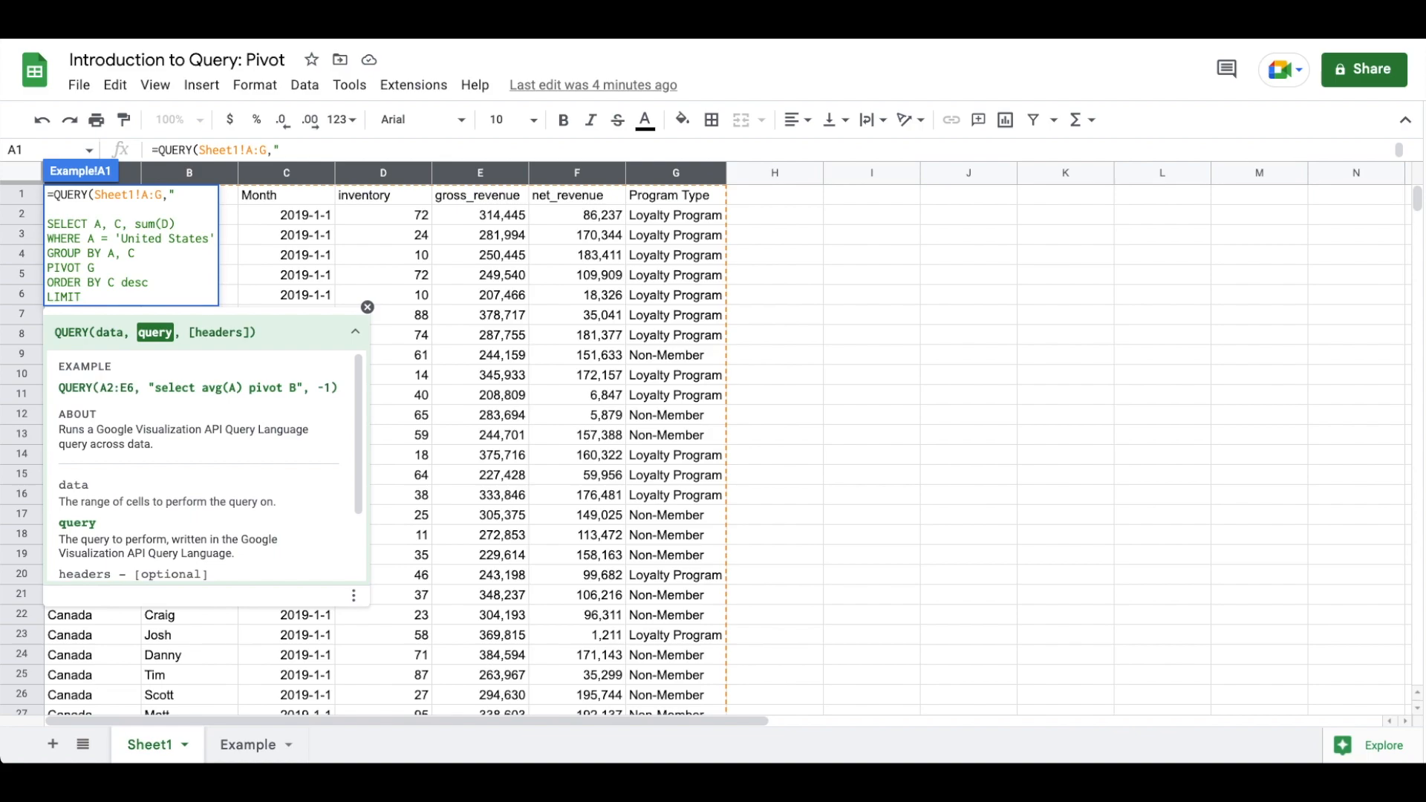
pyautogui.write('25')
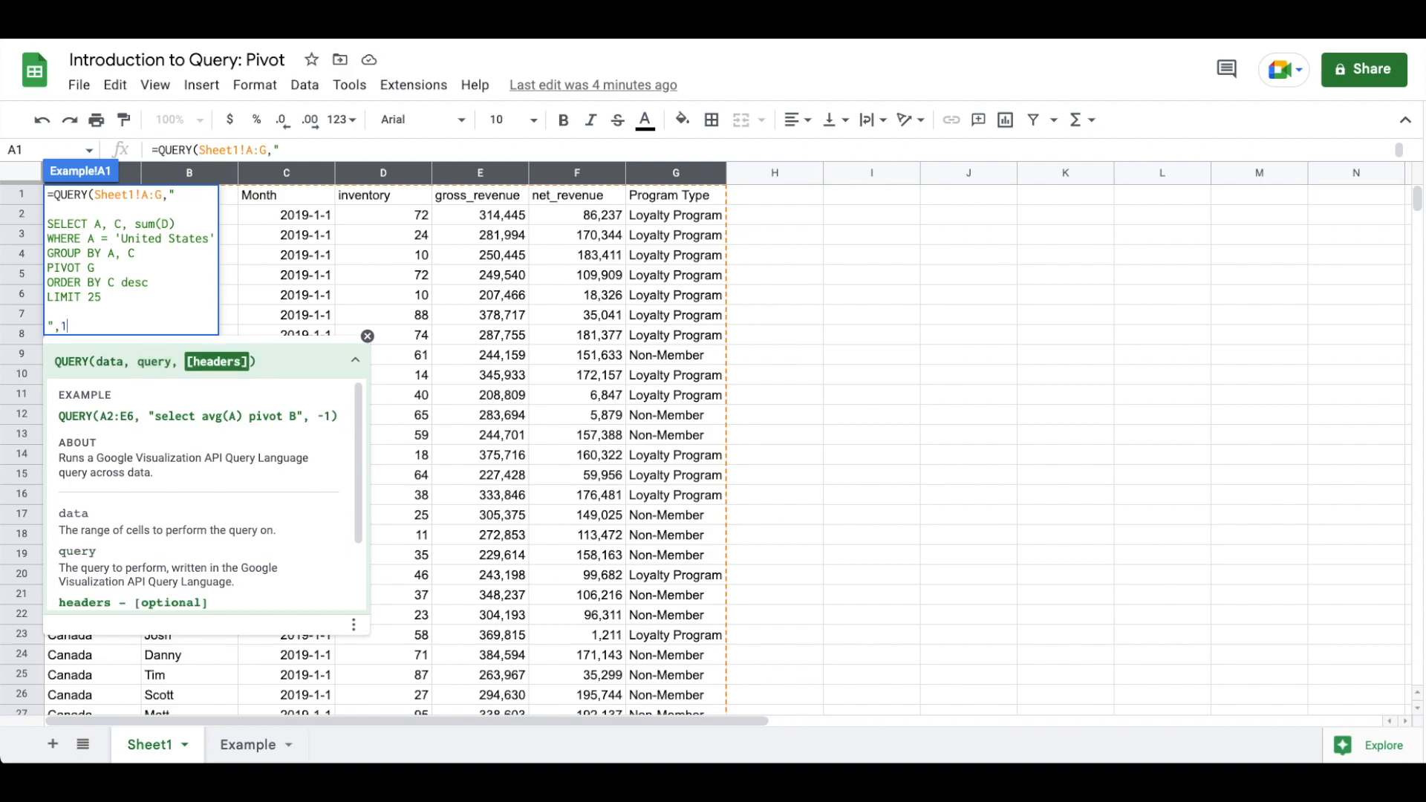
pyautogui.press('enter')
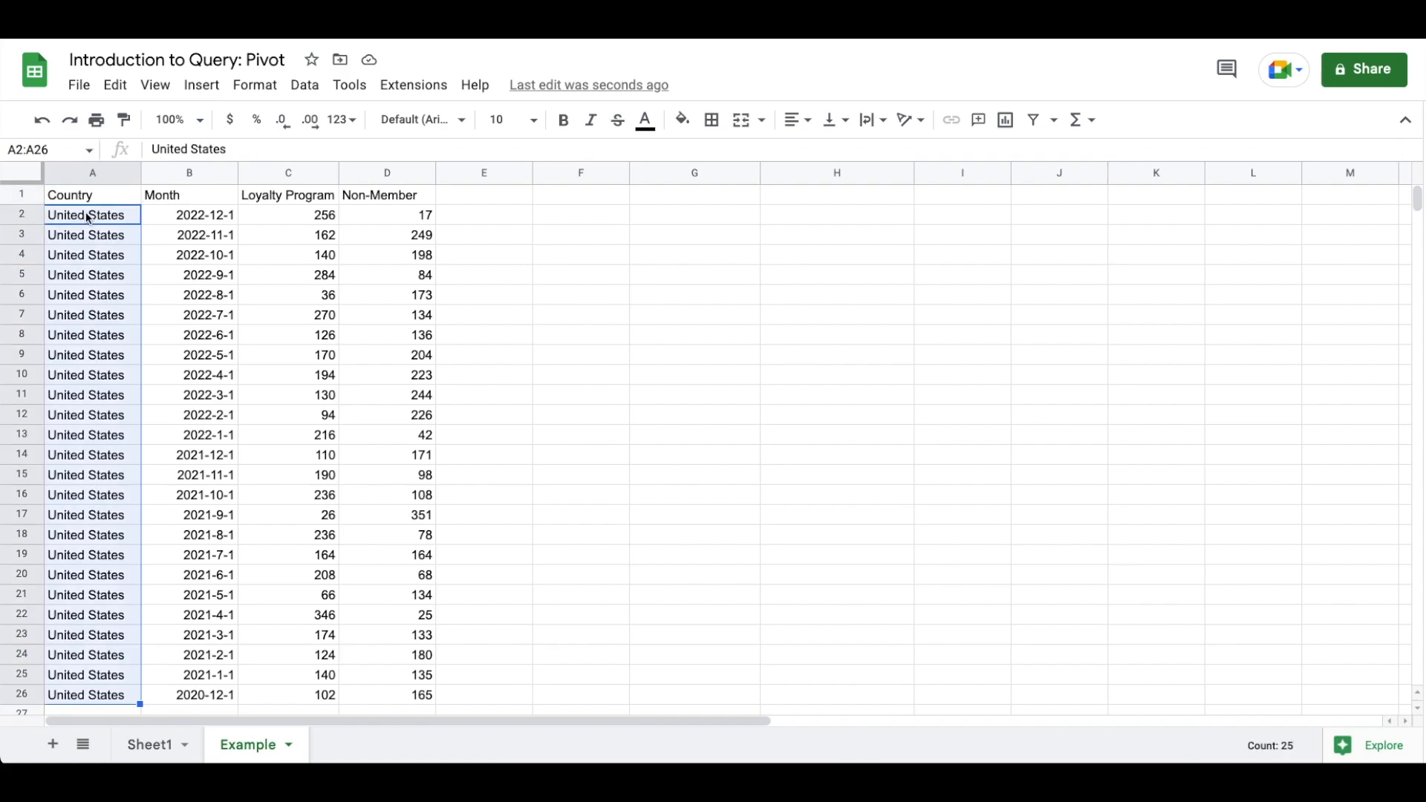
pyautogui.moveTo(207, 213)
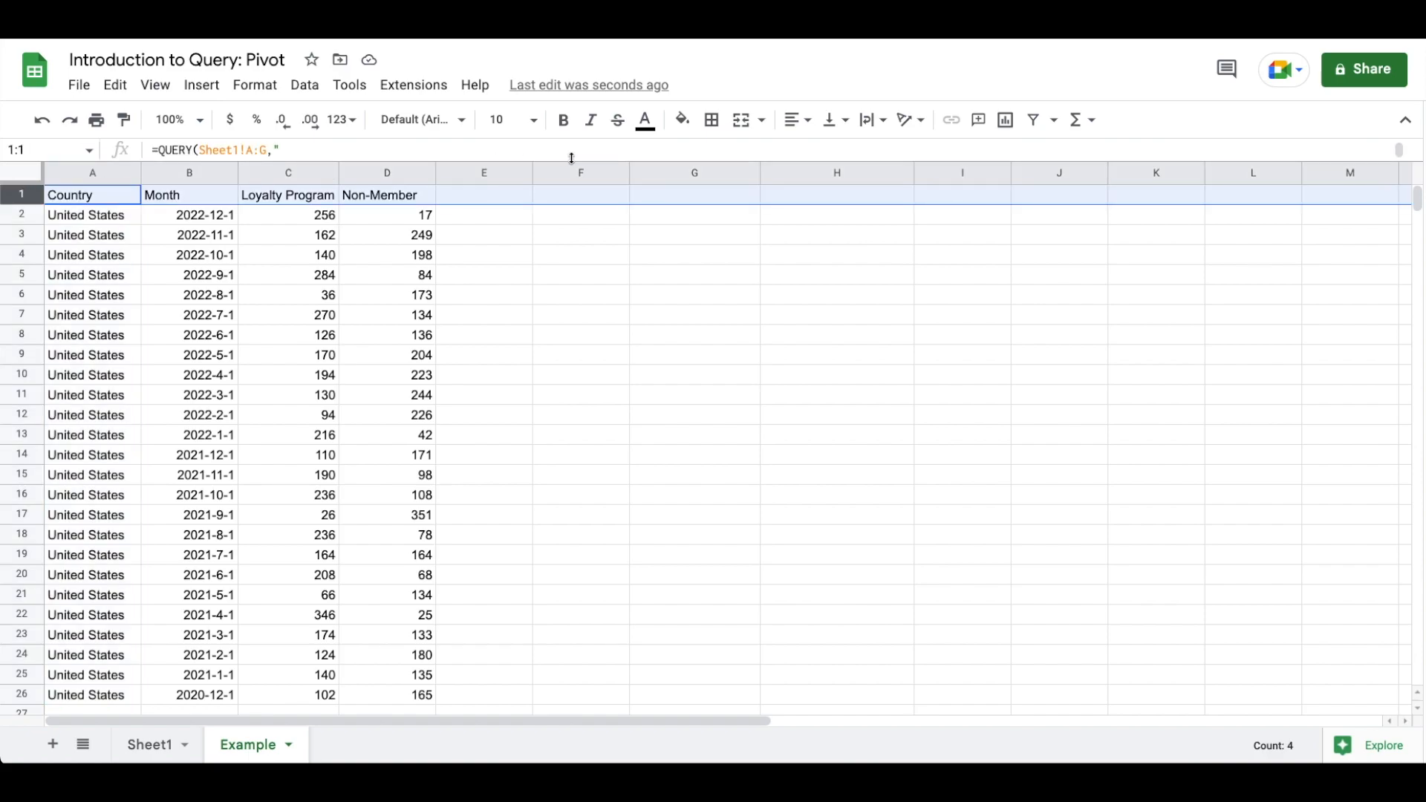
pyautogui.moveTo(746, 349)
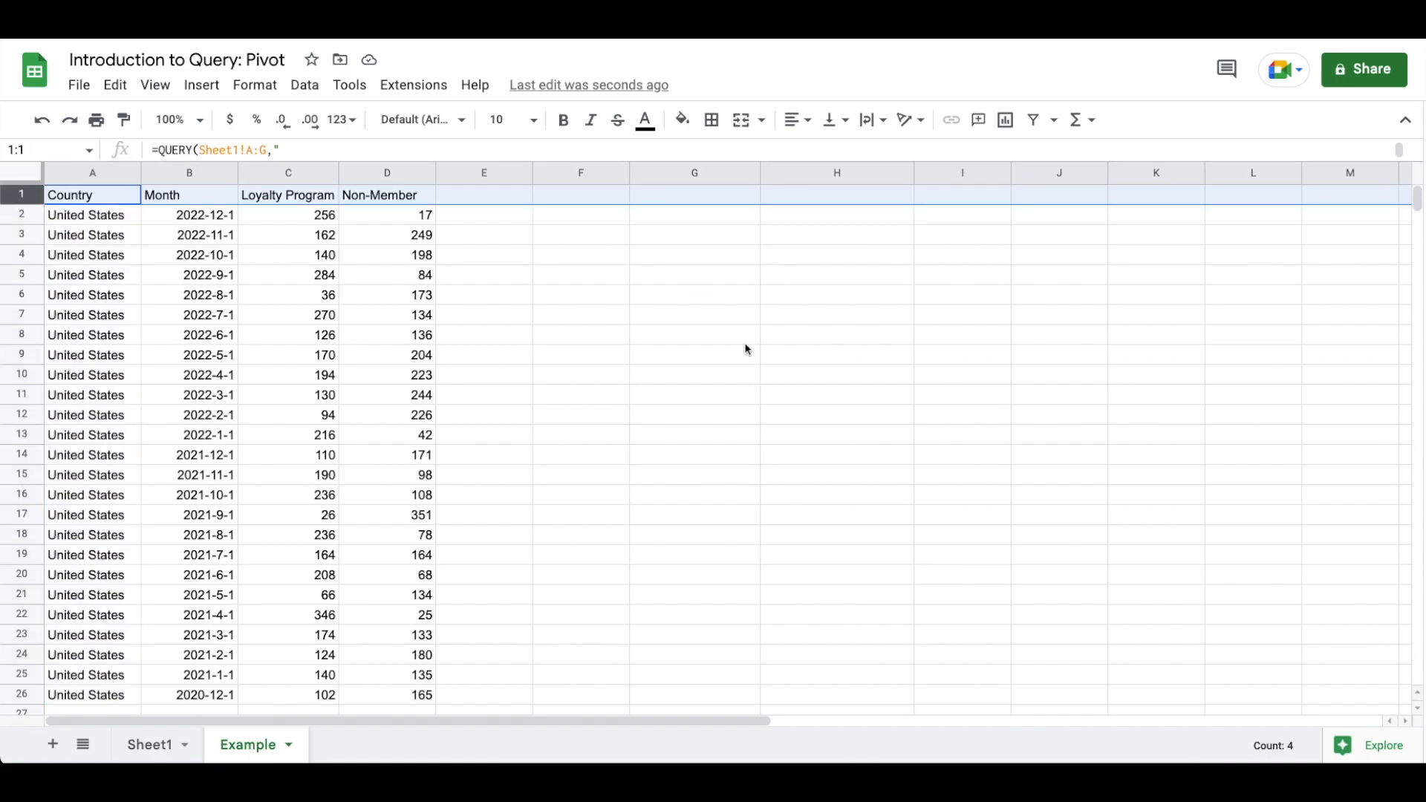
pyautogui.click(205, 235)
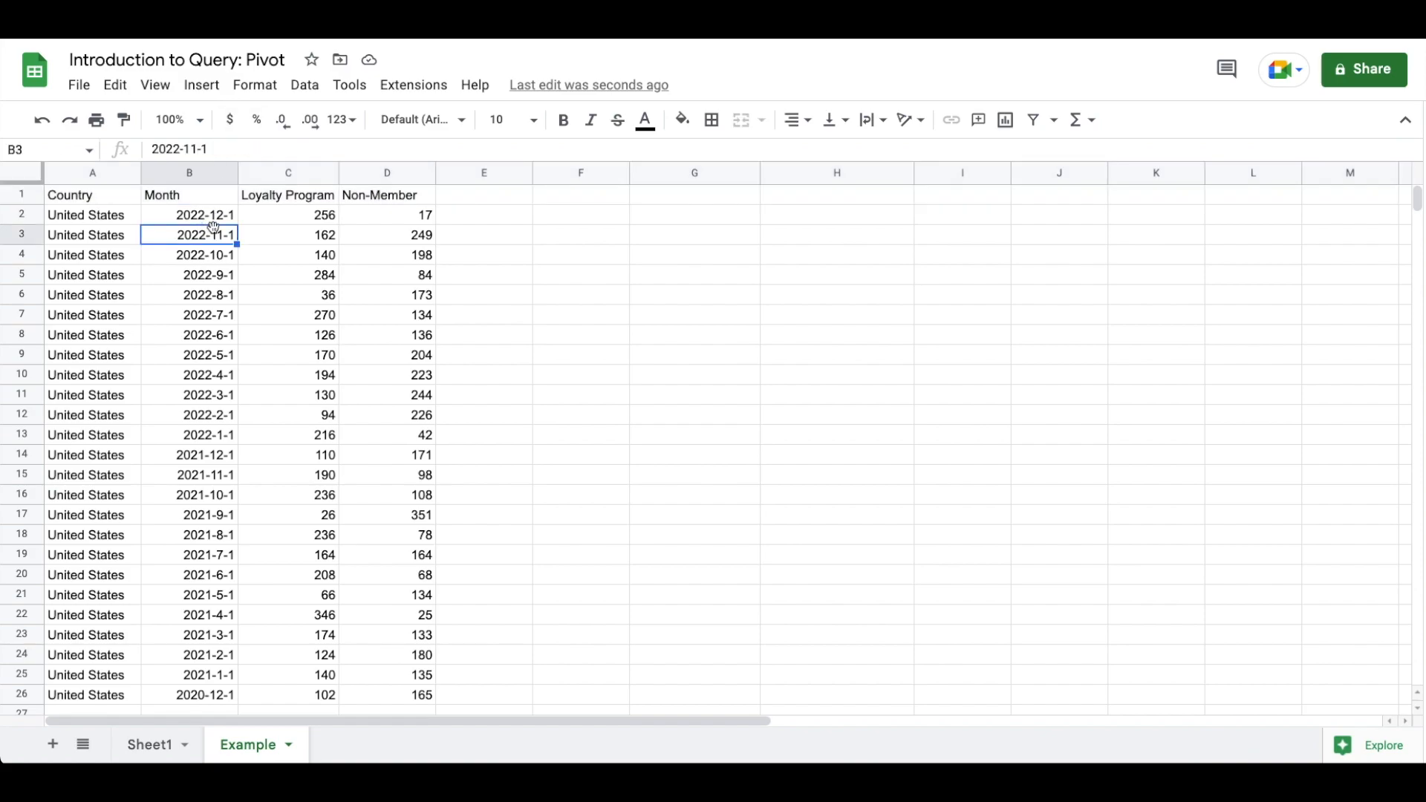
pyautogui.click(188, 214)
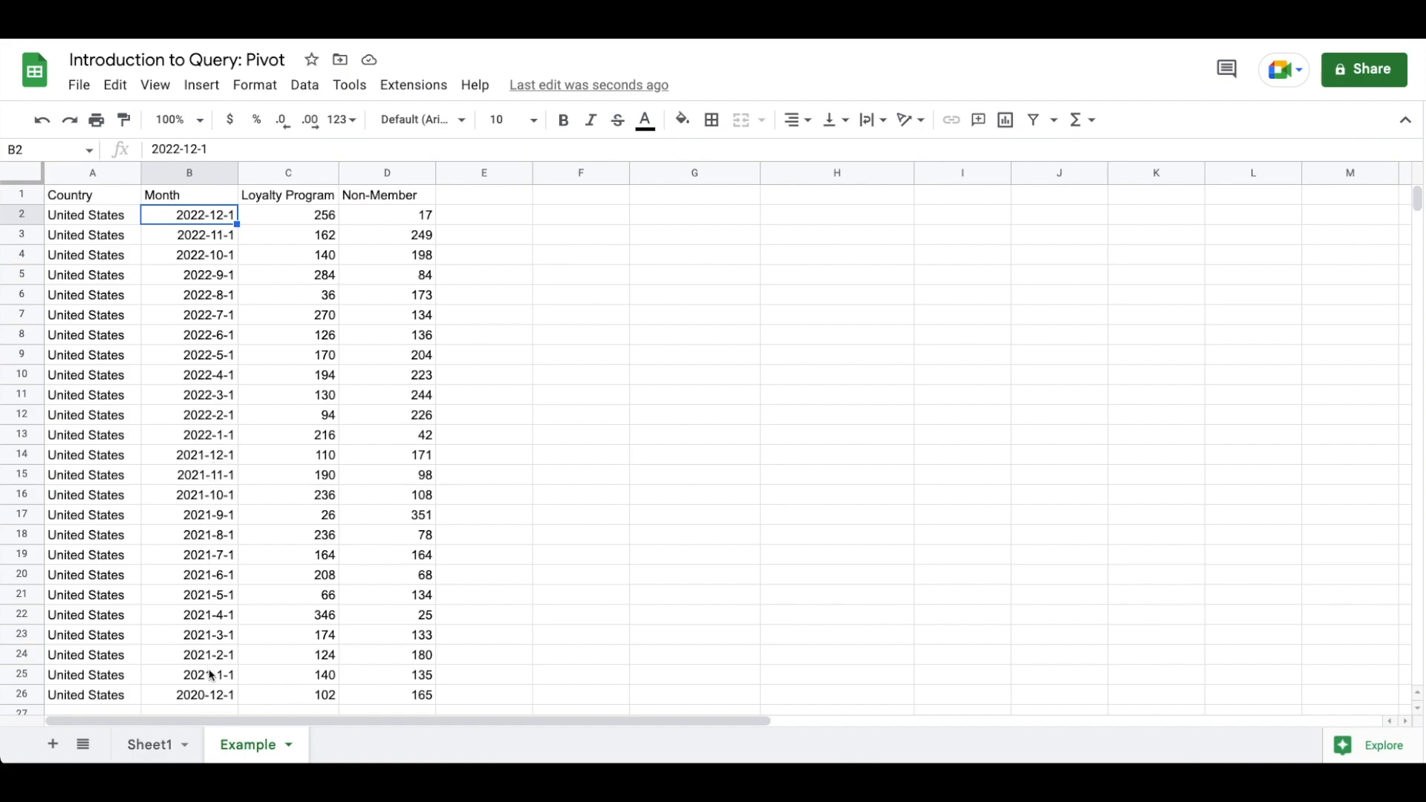
pyautogui.moveTo(212, 713)
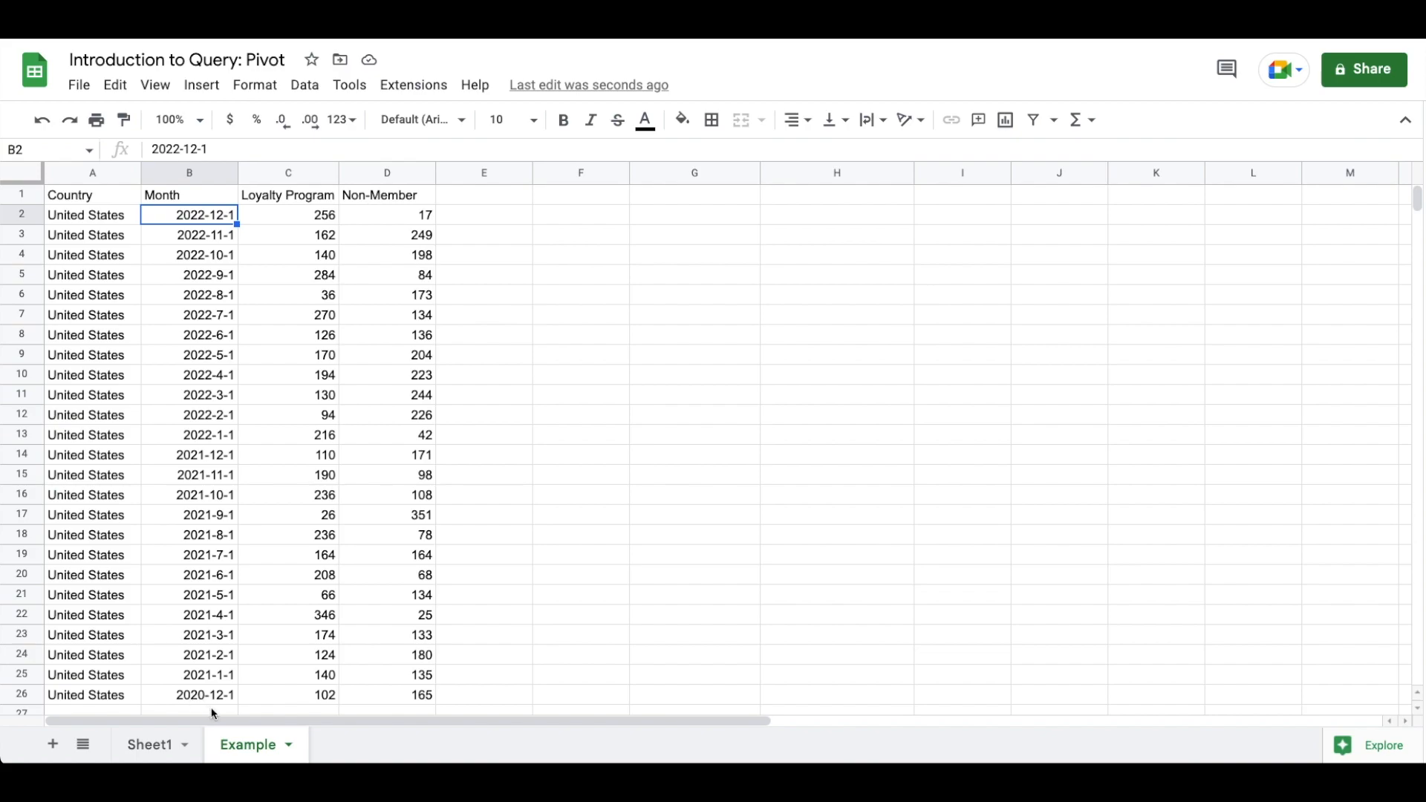
pyautogui.moveTo(327, 254)
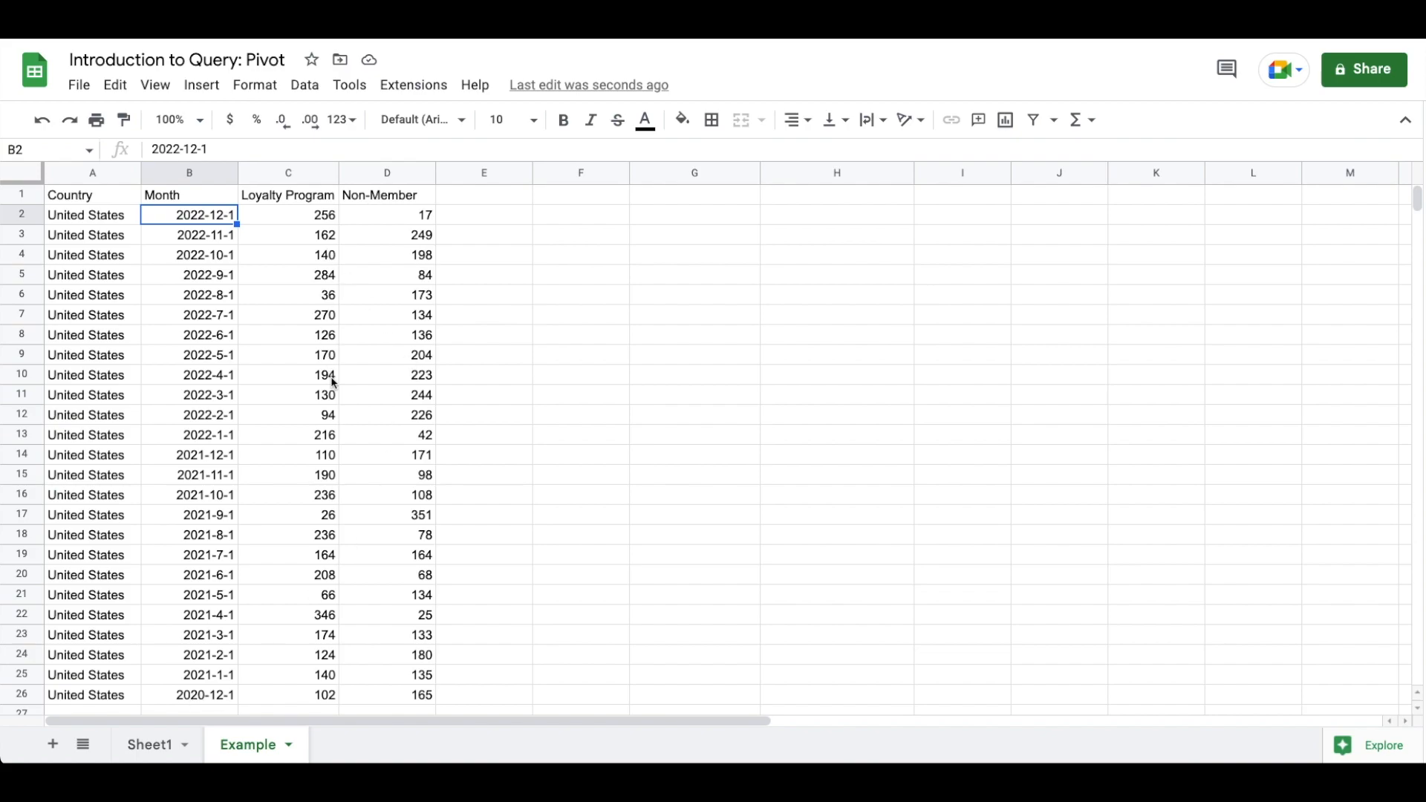
pyautogui.moveTo(303, 415)
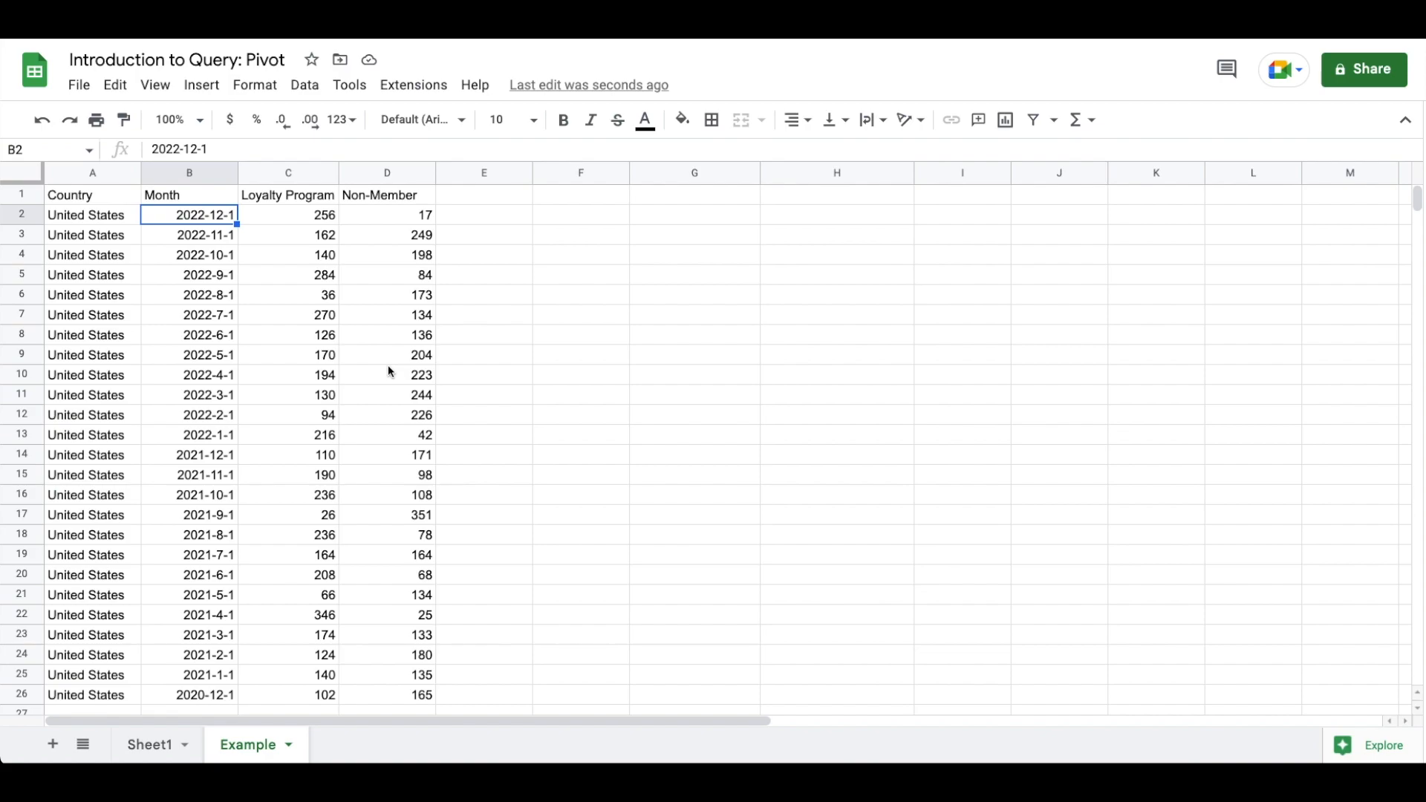
# Replace the WHERE clause with WHERE B MATCHES 'Halley|Matt'
pyautogui.click(92, 195)
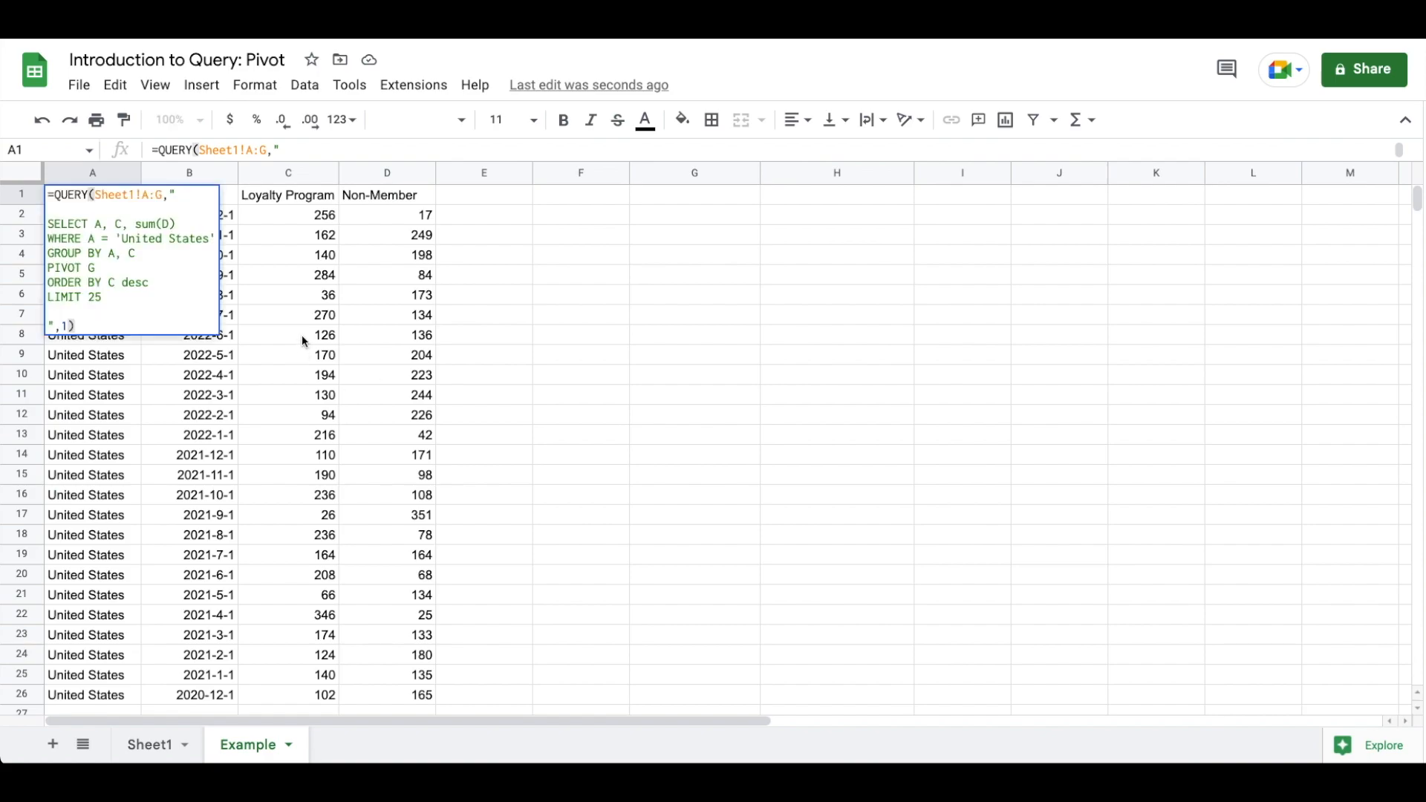
pyautogui.moveTo(189, 253)
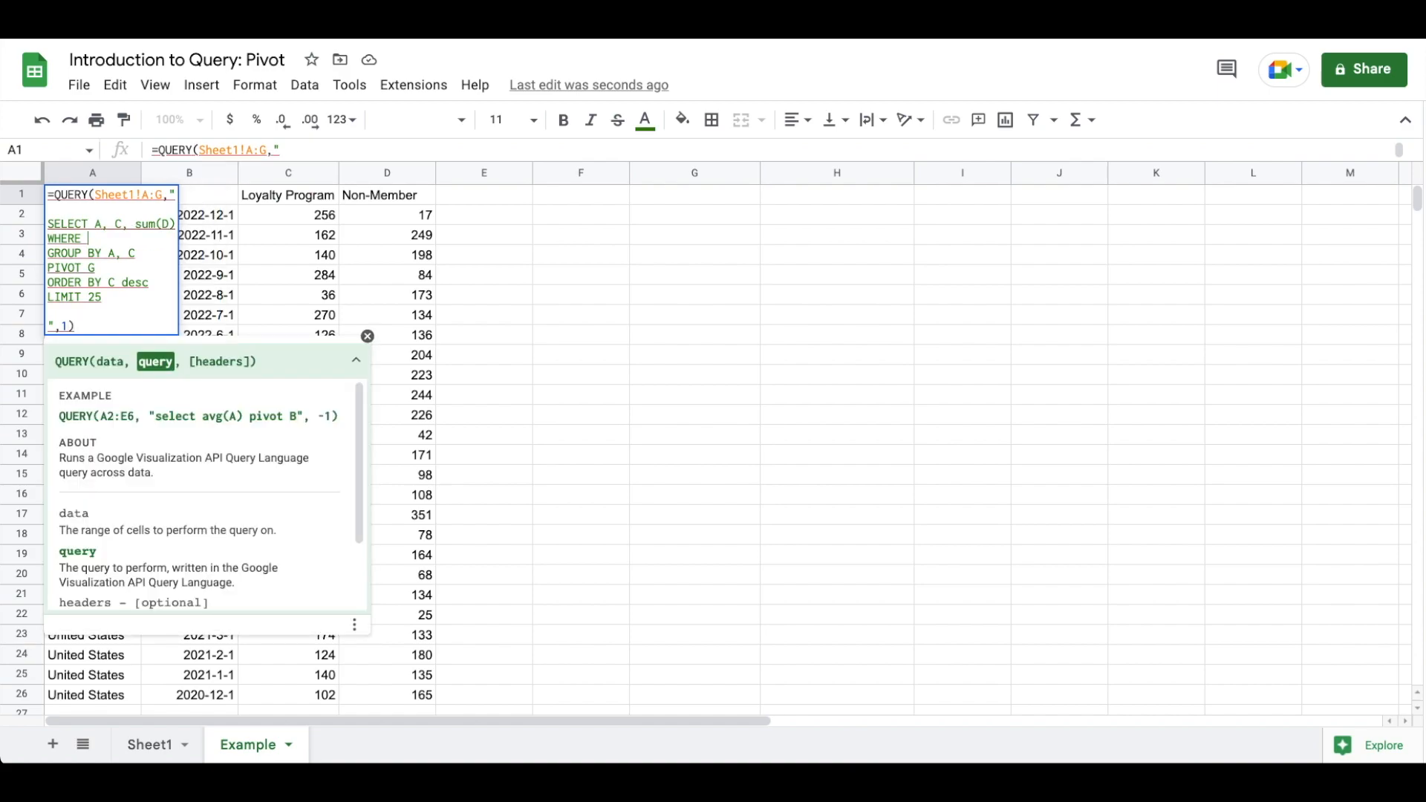
pyautogui.write('B')
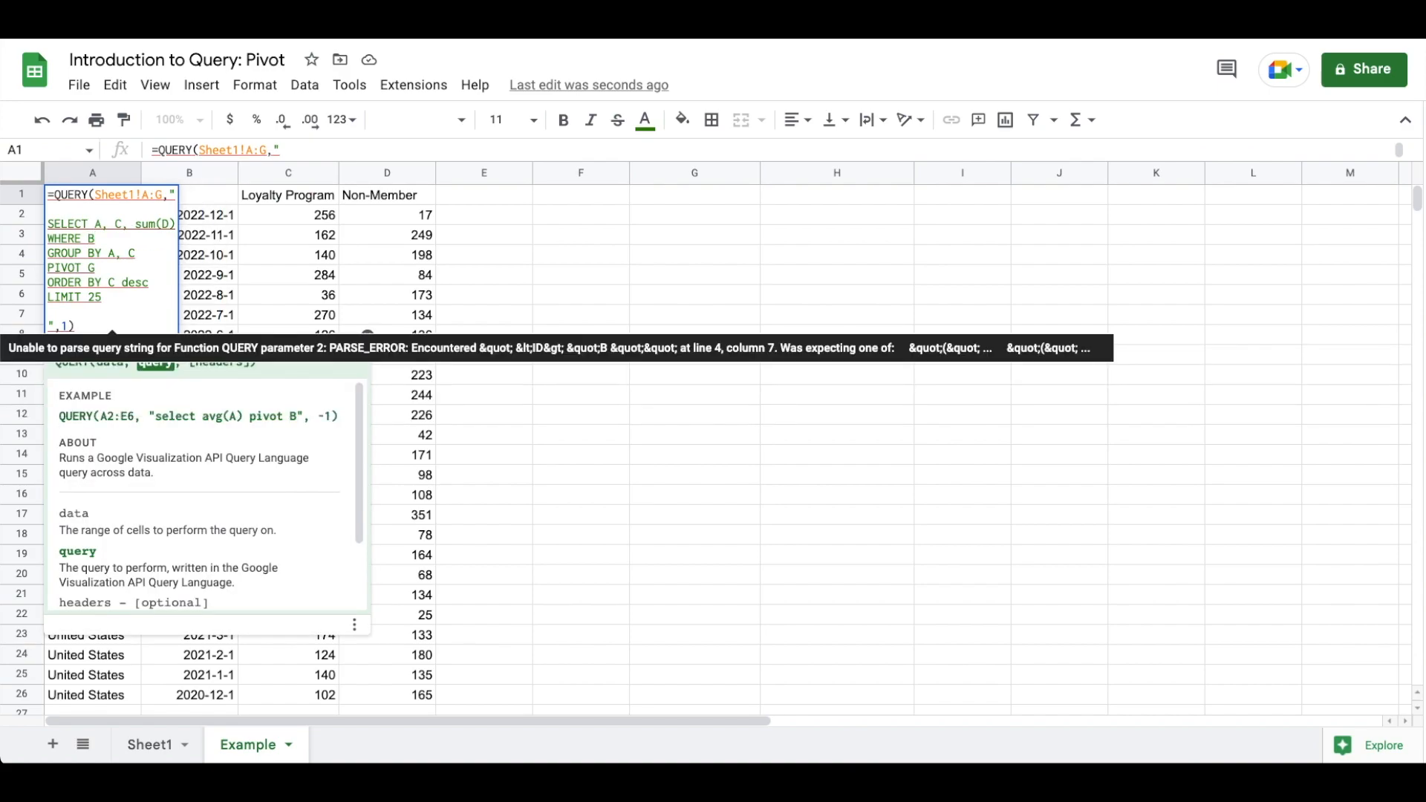
pyautogui.write('M')
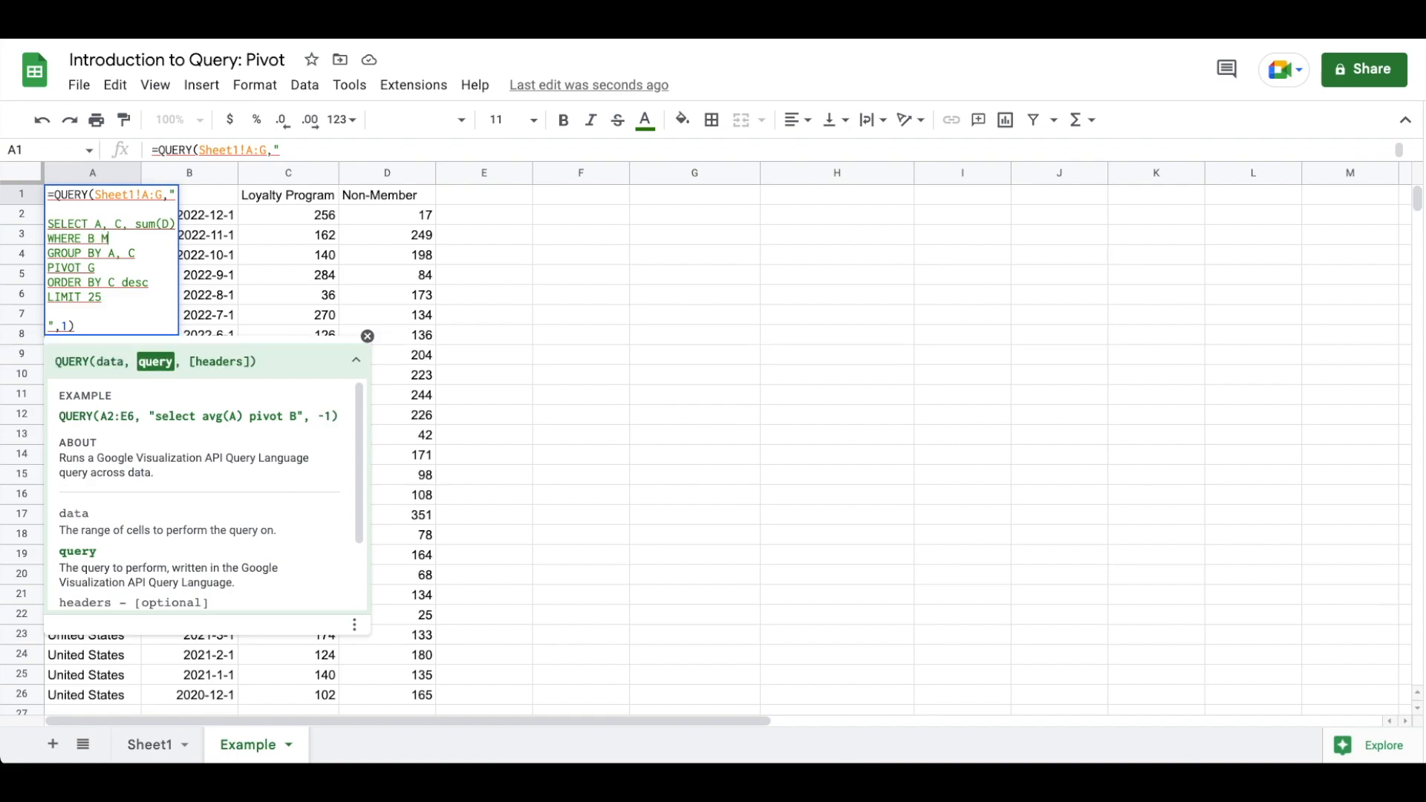
pyautogui.write("ATCHES '")
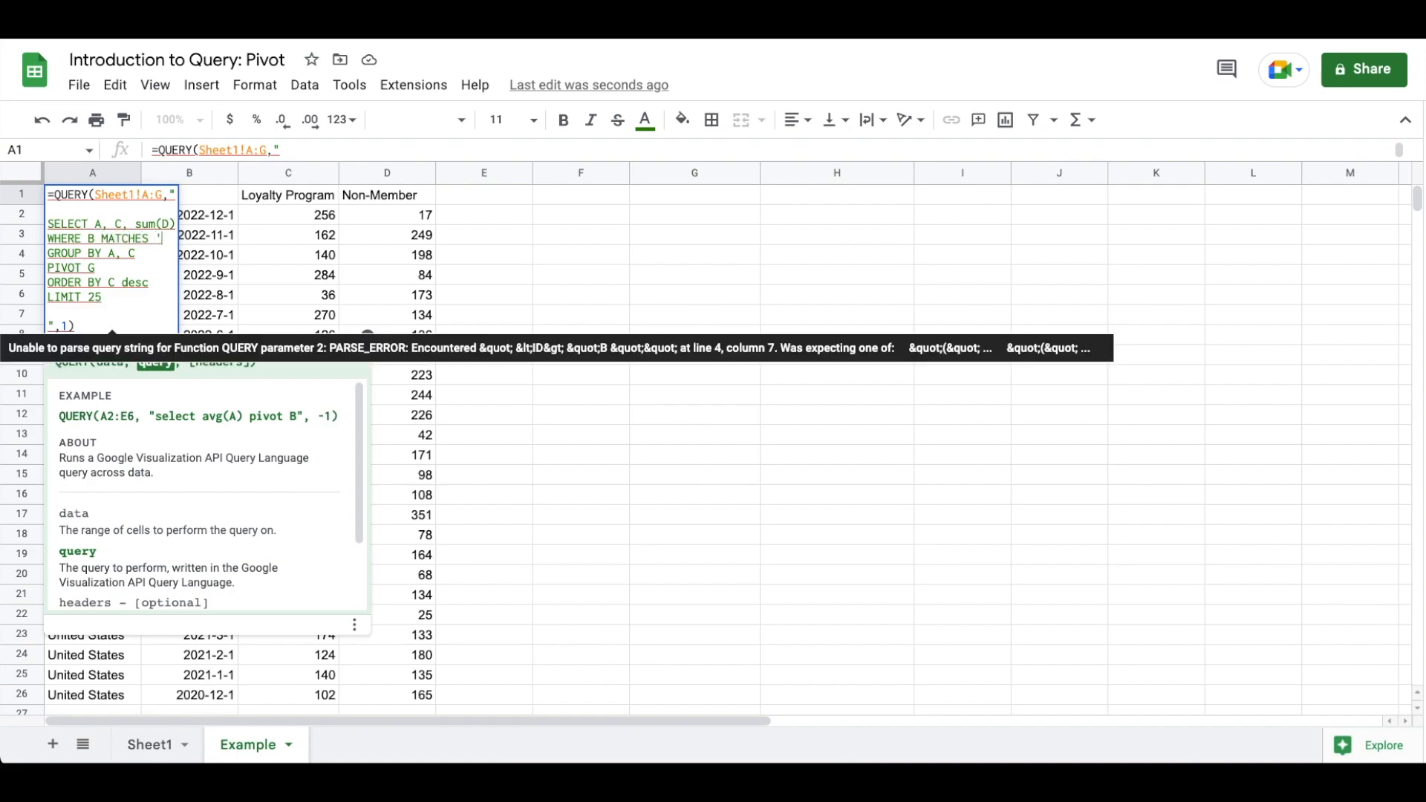
pyautogui.write('Halley')
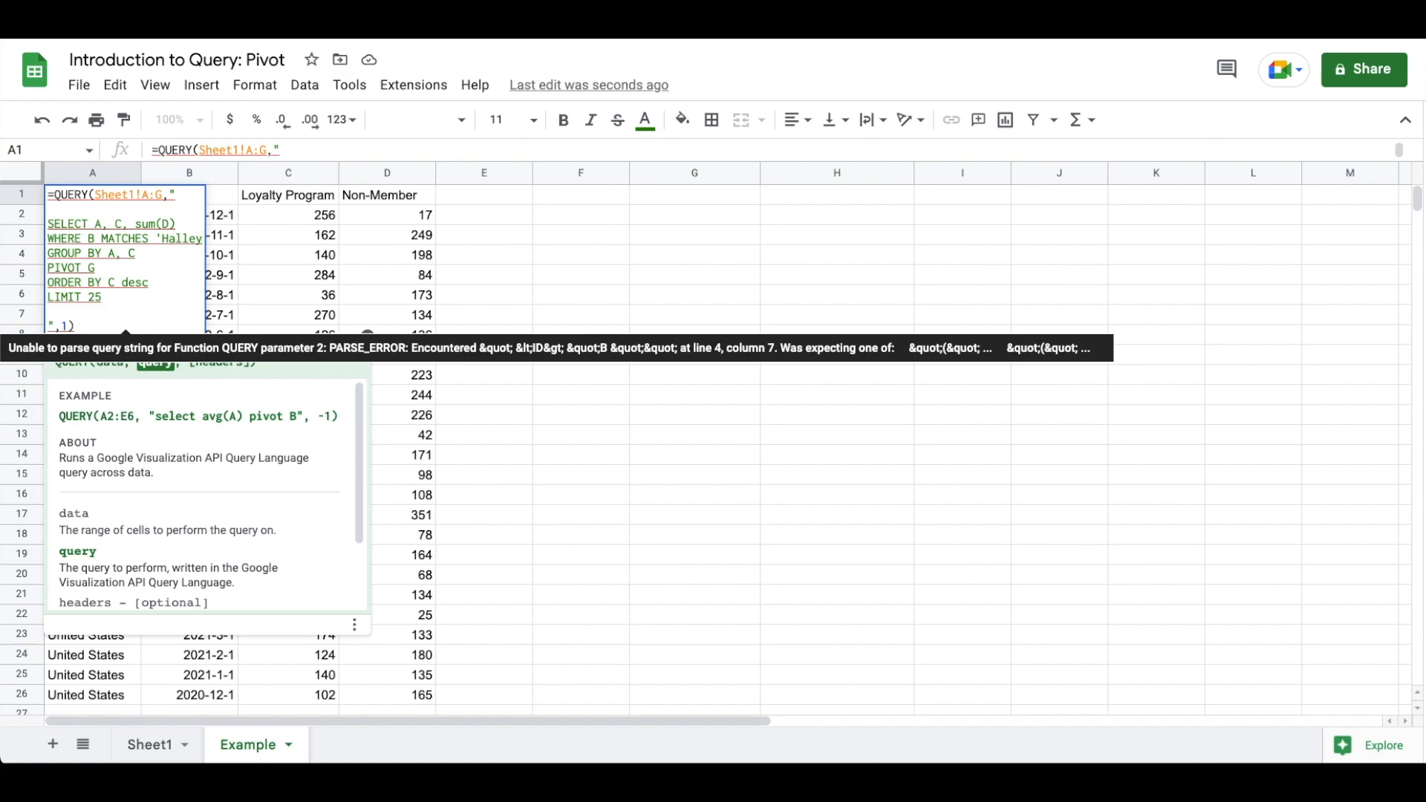
pyautogui.write('|Matt')
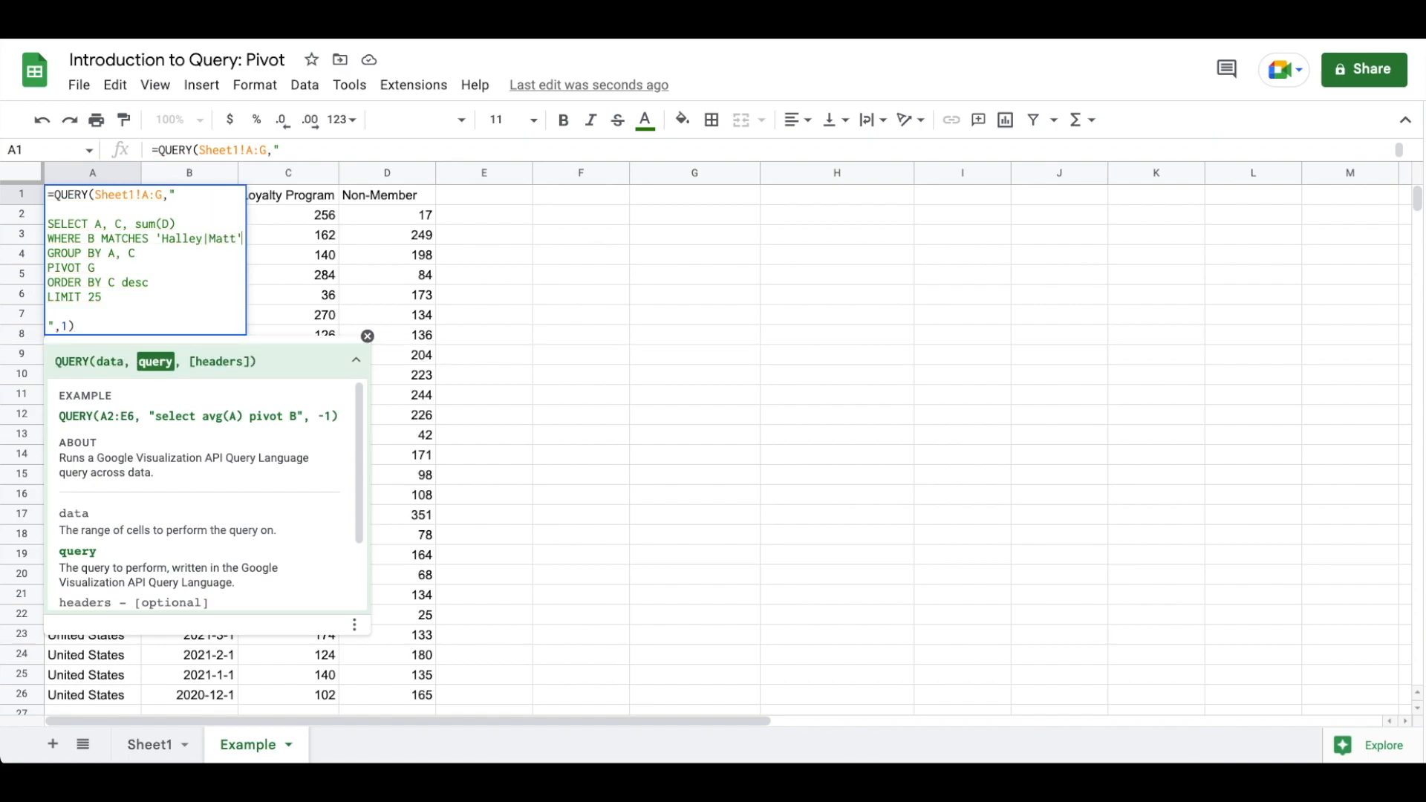
pyautogui.moveTo(446, 272)
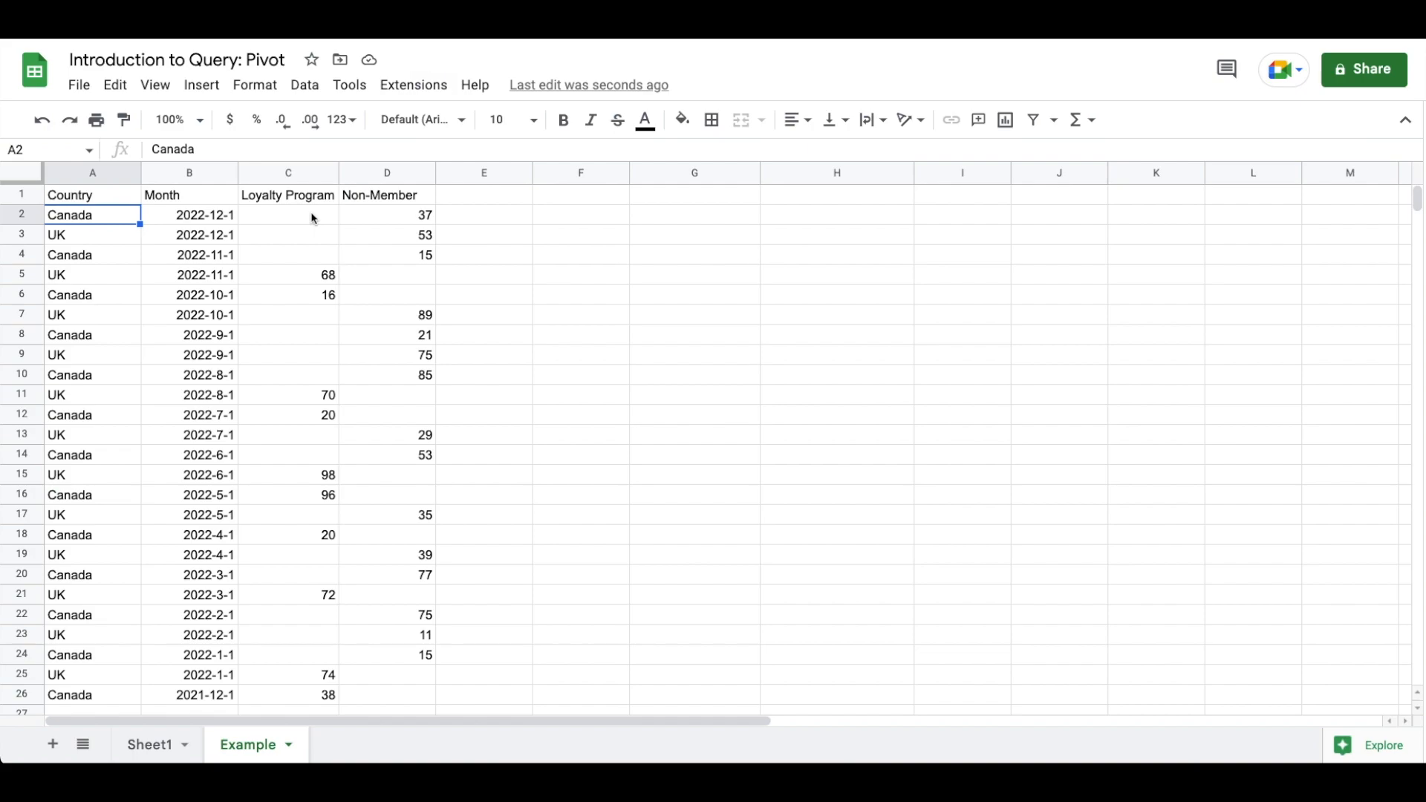
pyautogui.click(92, 195)
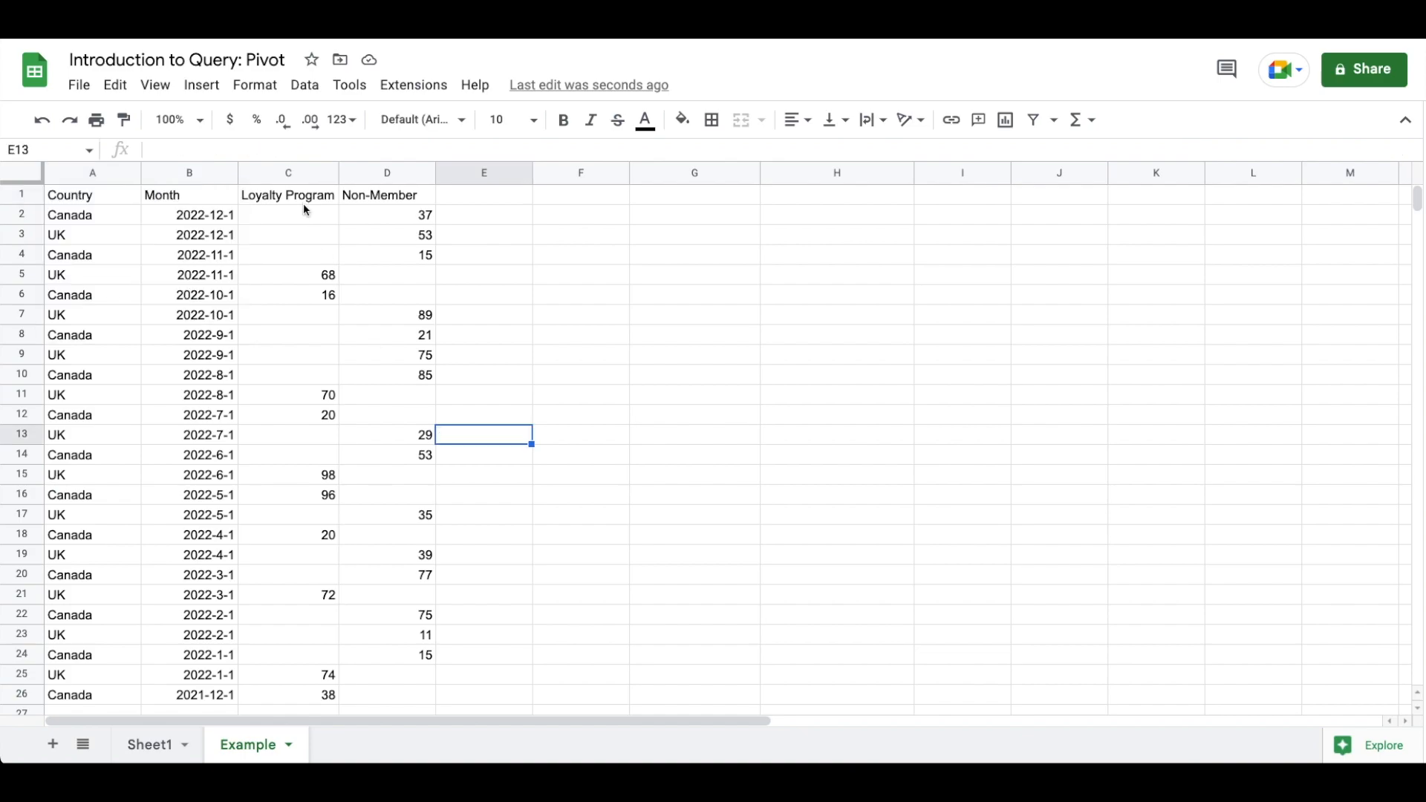
pyautogui.moveTo(364, 314)
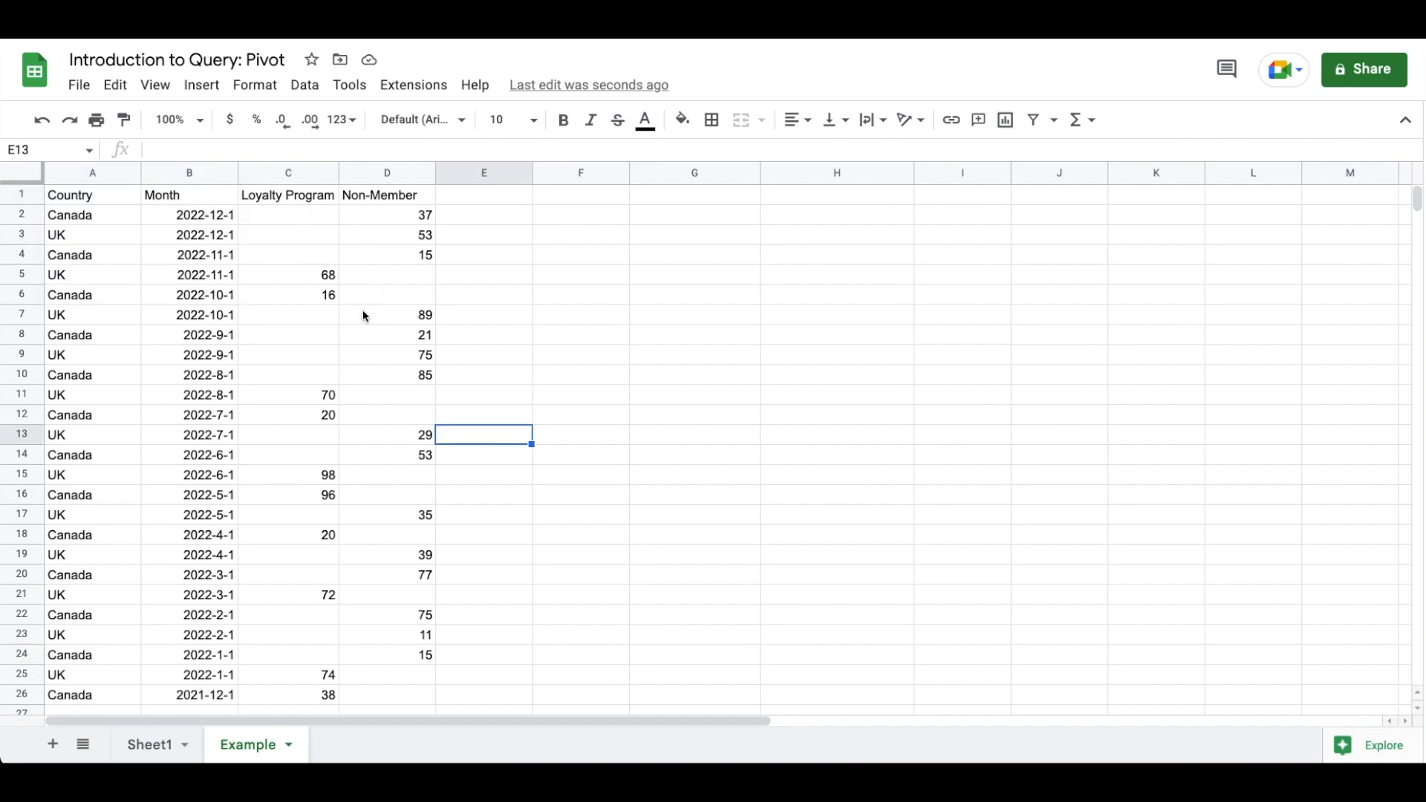
pyautogui.moveTo(398, 481)
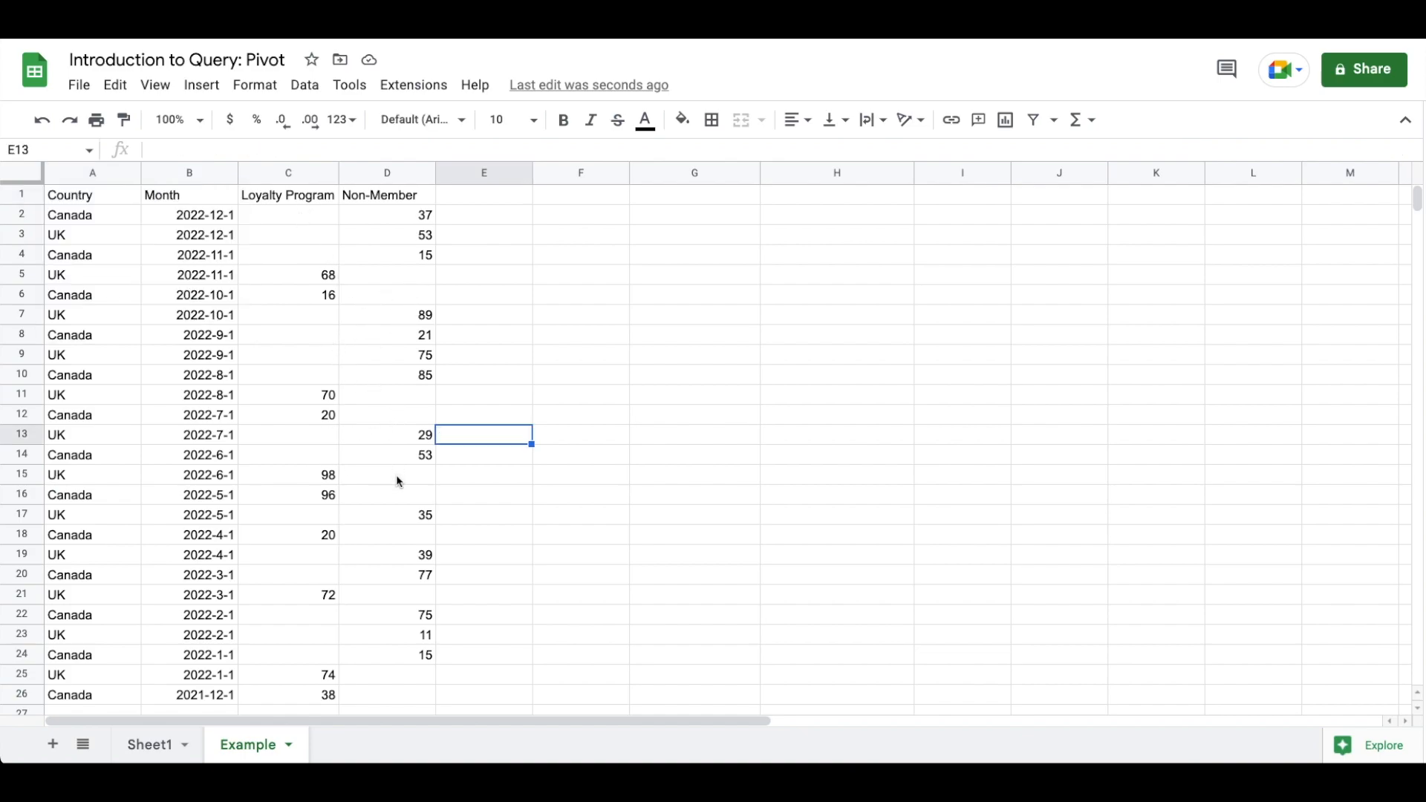
pyautogui.moveTo(337, 541)
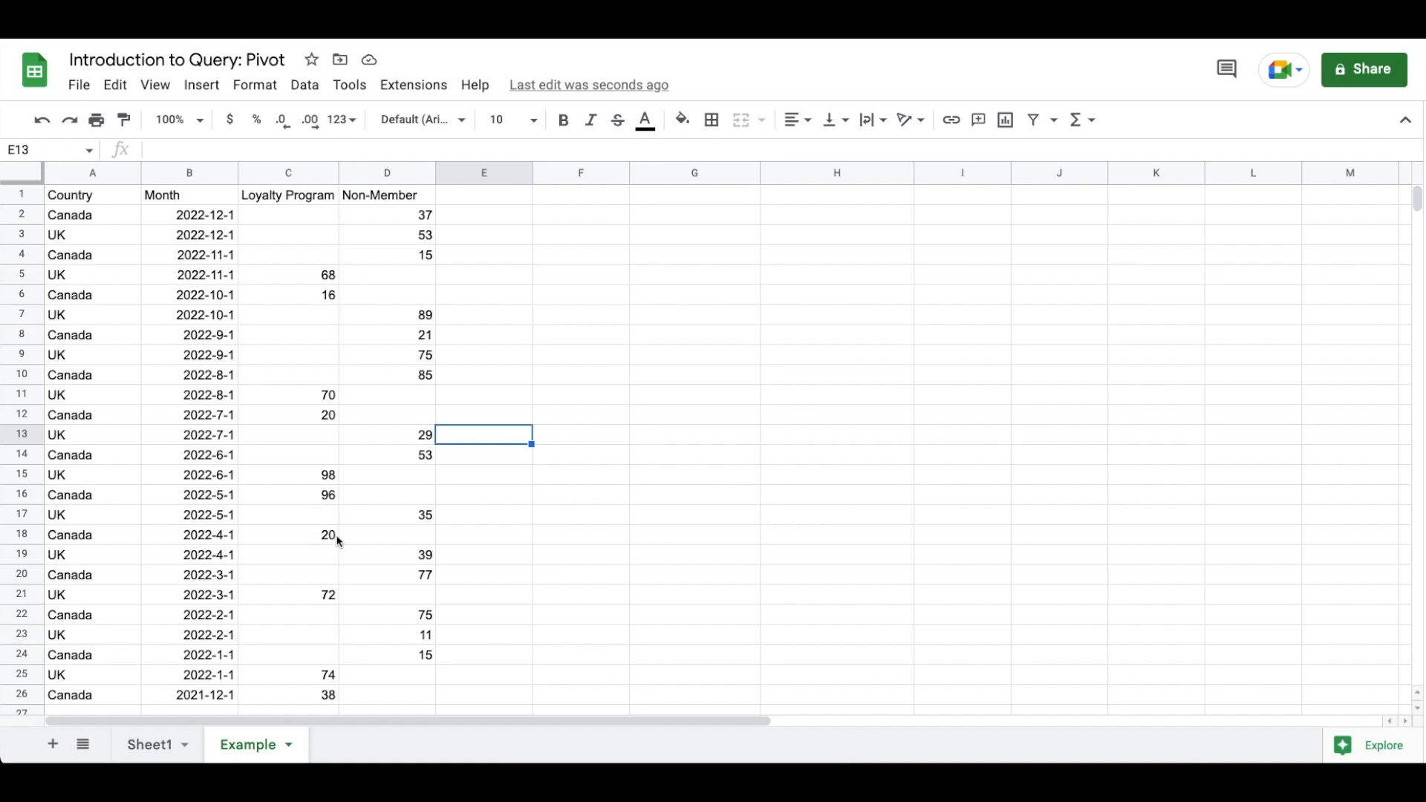